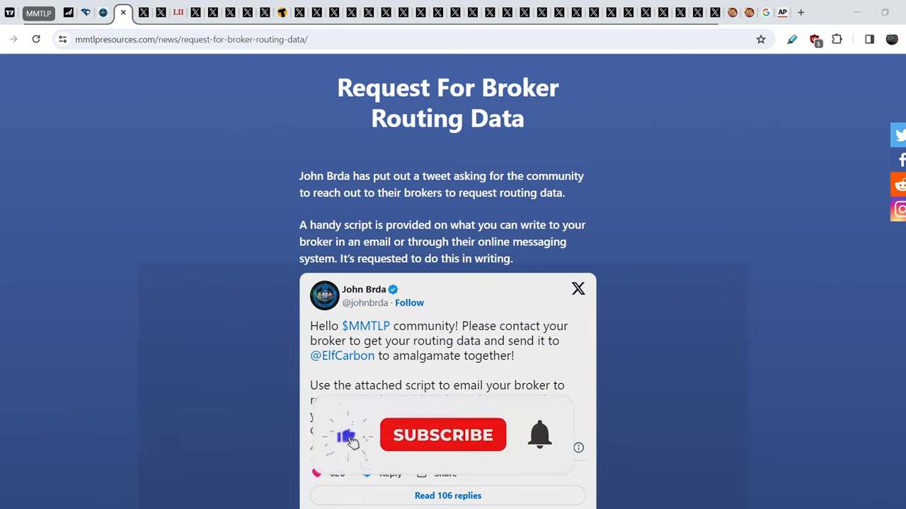
Step: Scroll JunkSavvy's post down to the Rule 606, Regulation NMS and SEC complaint links
{"action": "left_click", "coordinate": [442, 435]}
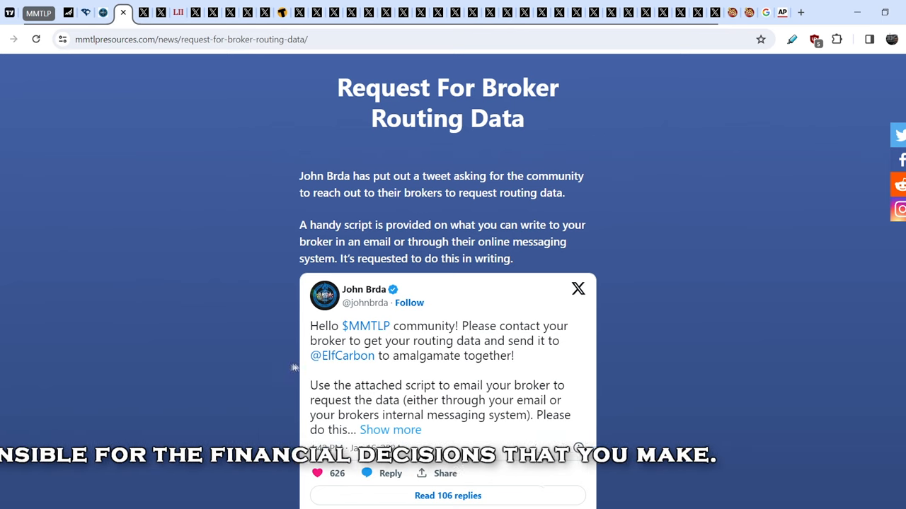
{"action": "scroll", "scroll_direction": "down", "scroll_amount": 3}
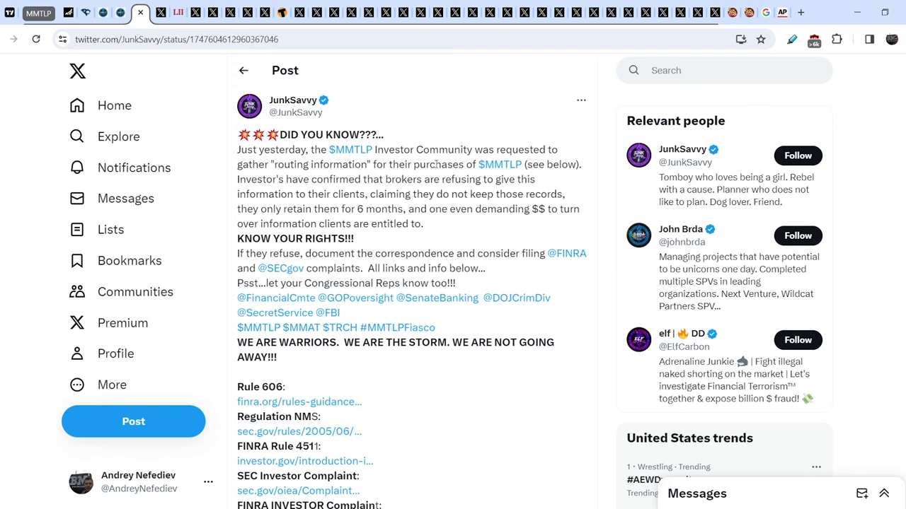
{"action": "scroll", "scroll_direction": "down", "scroll_amount": 3}
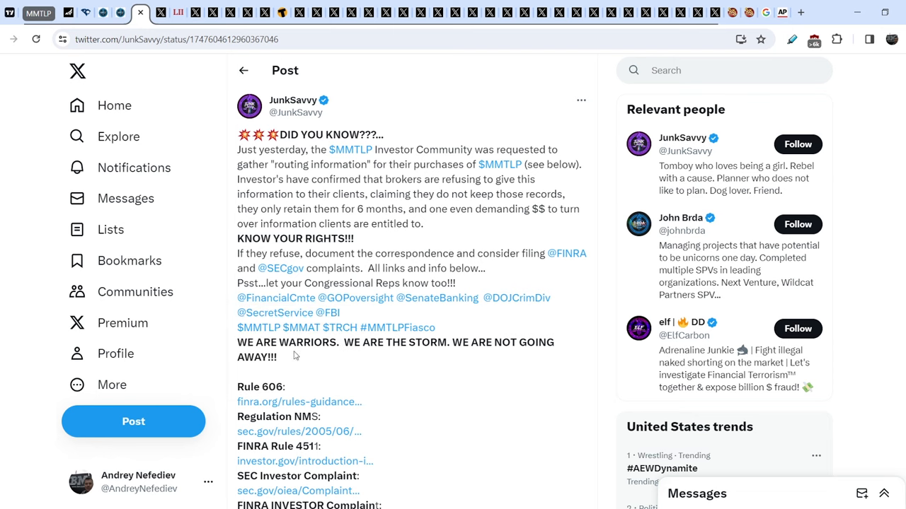
{"action": "scroll", "scroll_direction": "down", "scroll_amount": 3}
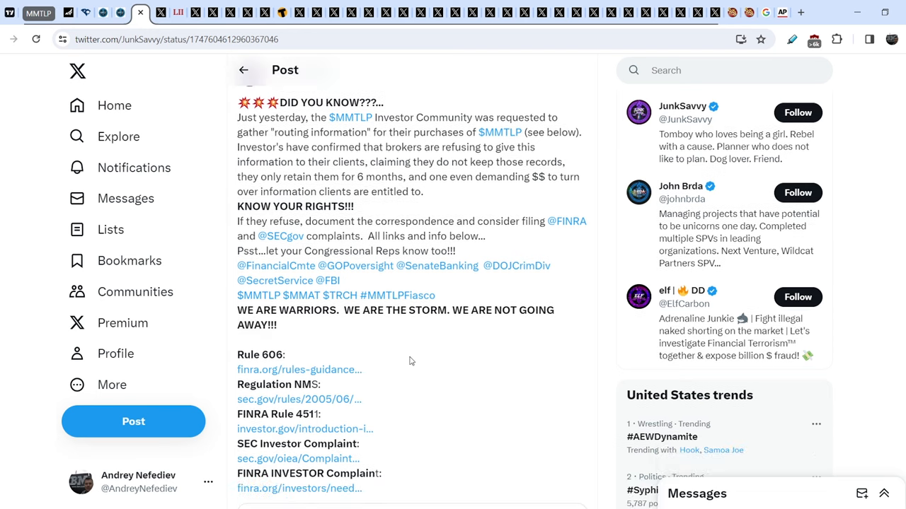
{"action": "scroll", "scroll_direction": "down", "scroll_amount": 3}
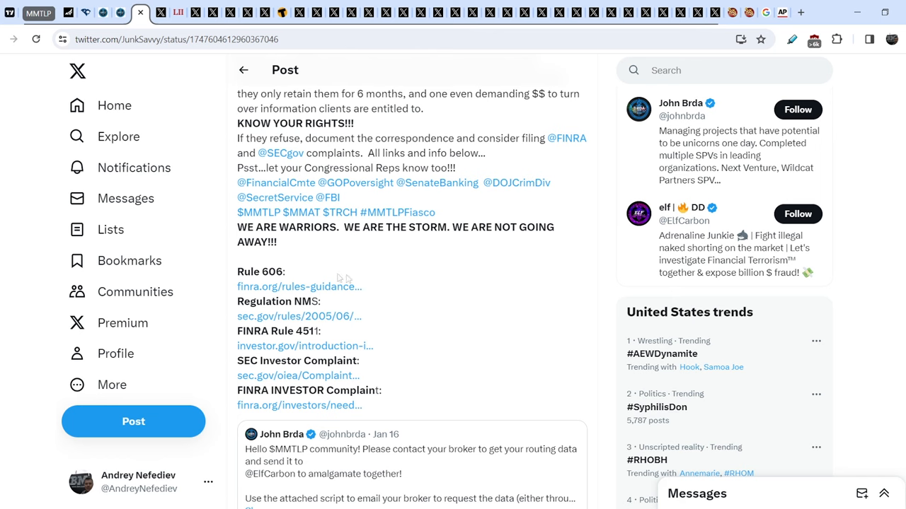
{"action": "mouse_move", "coordinate": [387, 325]}
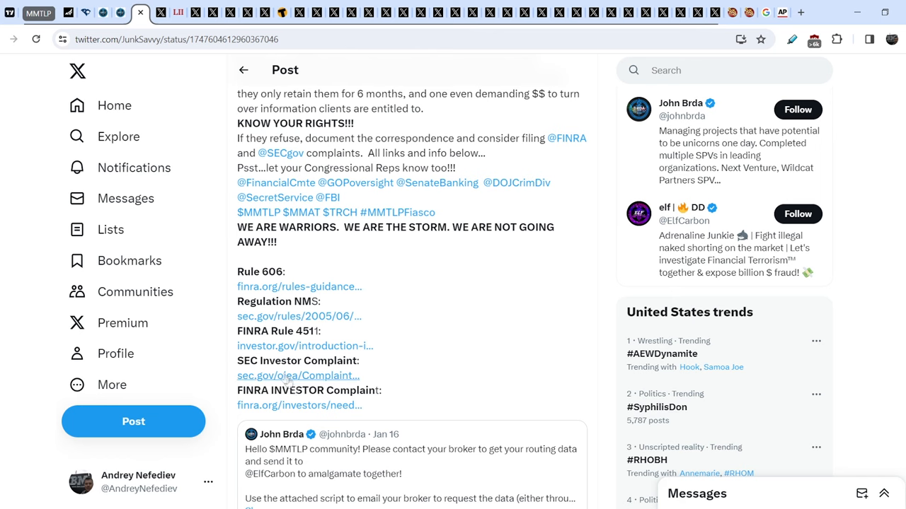
{"action": "mouse_move", "coordinate": [297, 376]}
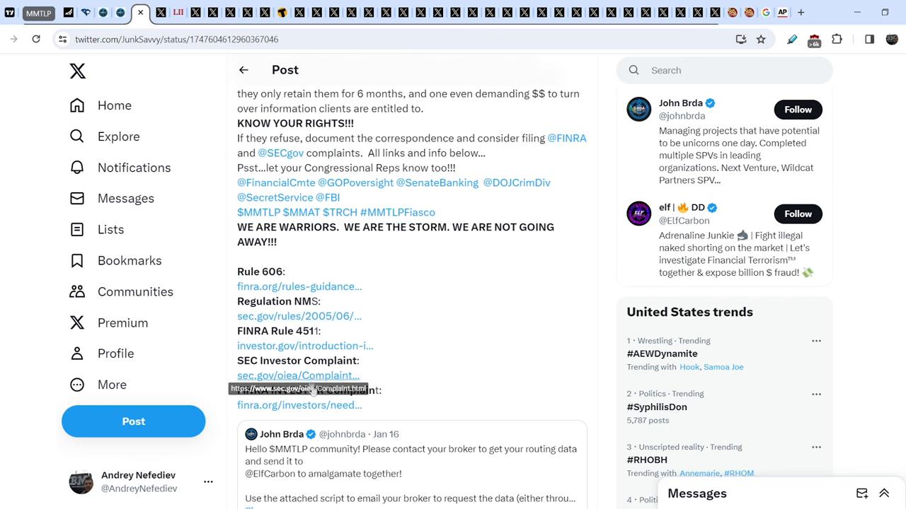
{"action": "mouse_move", "coordinate": [432, 418]}
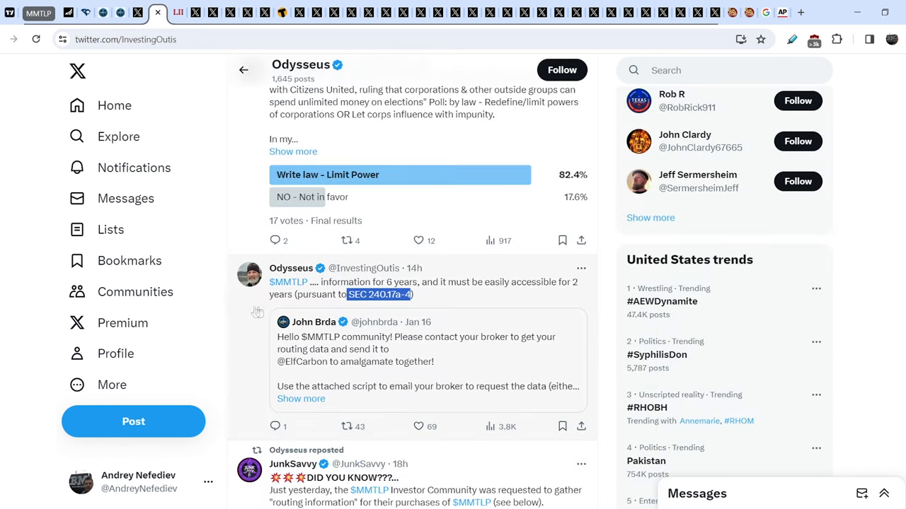
{"action": "mouse_move", "coordinate": [257, 330]}
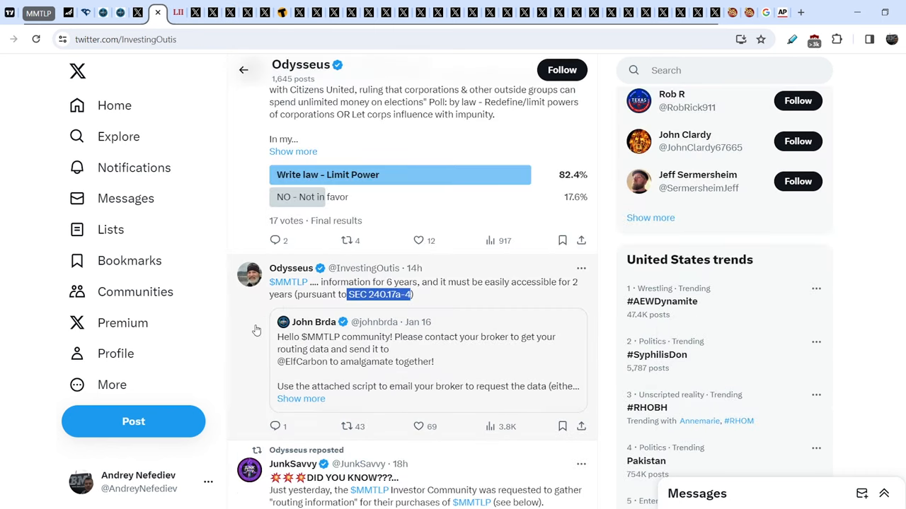
{"action": "mouse_move", "coordinate": [319, 291]}
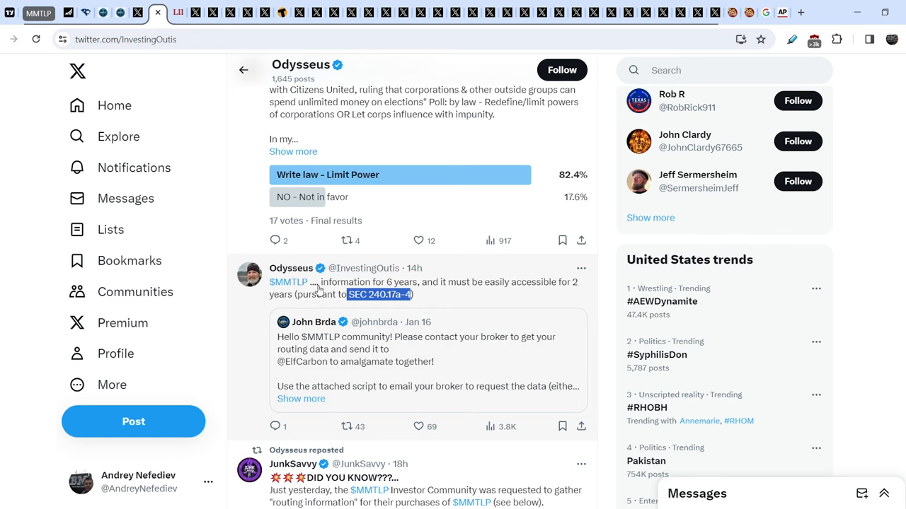
{"action": "mouse_move", "coordinate": [433, 297]}
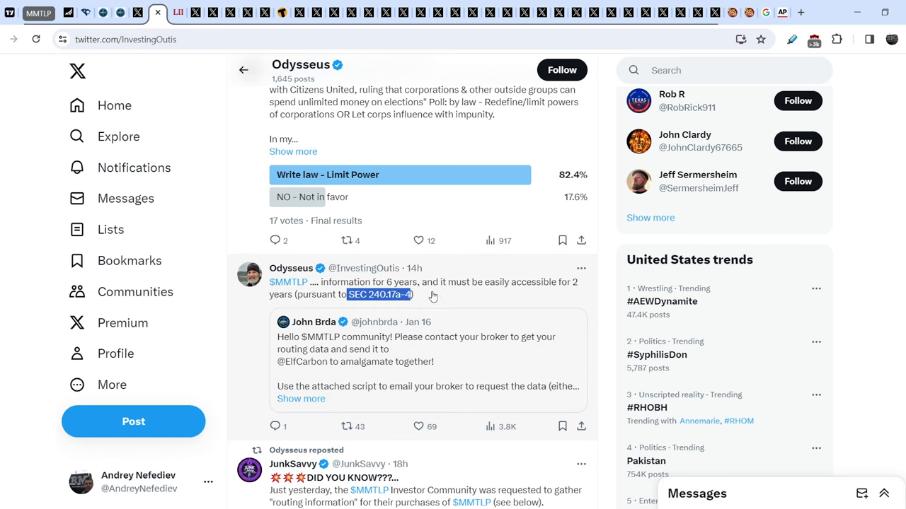
{"action": "mouse_move", "coordinate": [482, 293]}
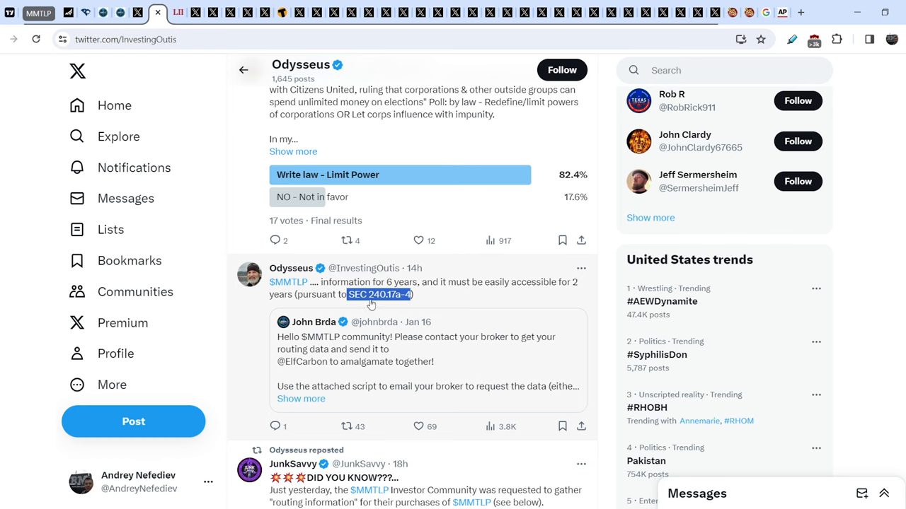
{"action": "mouse_move", "coordinate": [387, 303]}
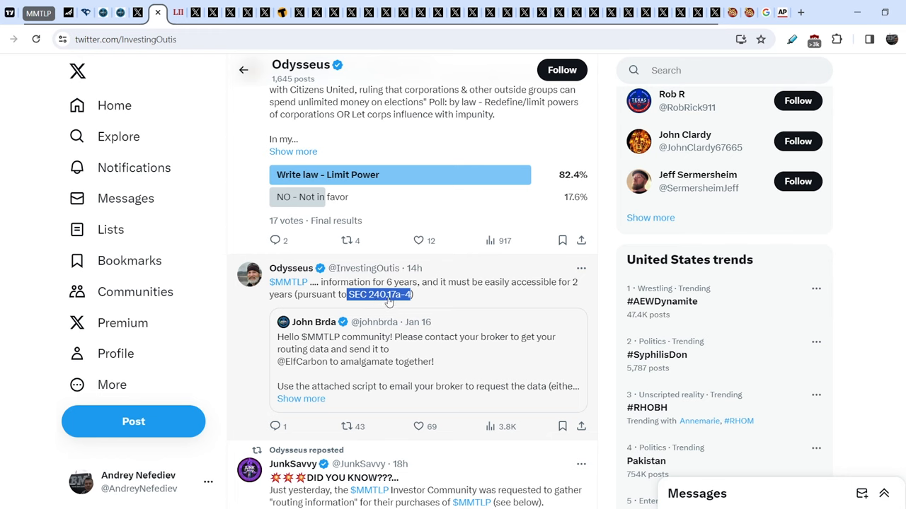
{"action": "mouse_move", "coordinate": [406, 303]}
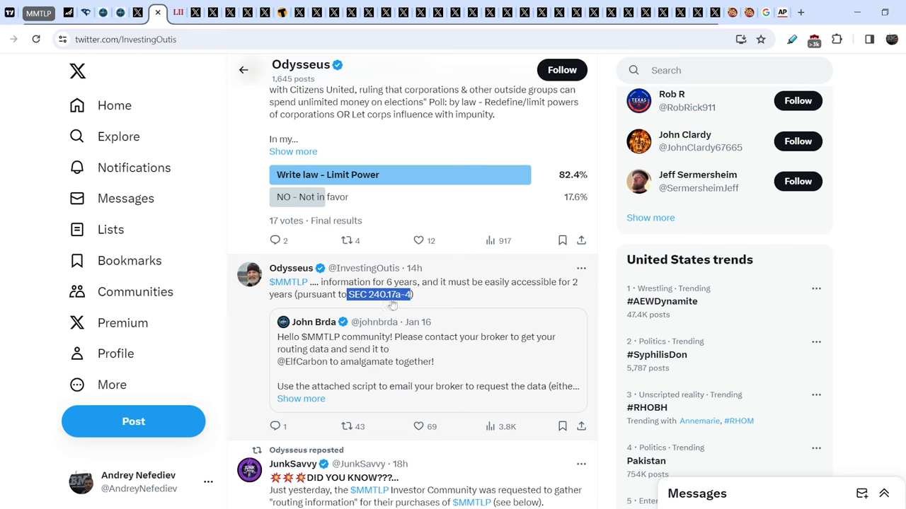
{"action": "mouse_move", "coordinate": [432, 193]}
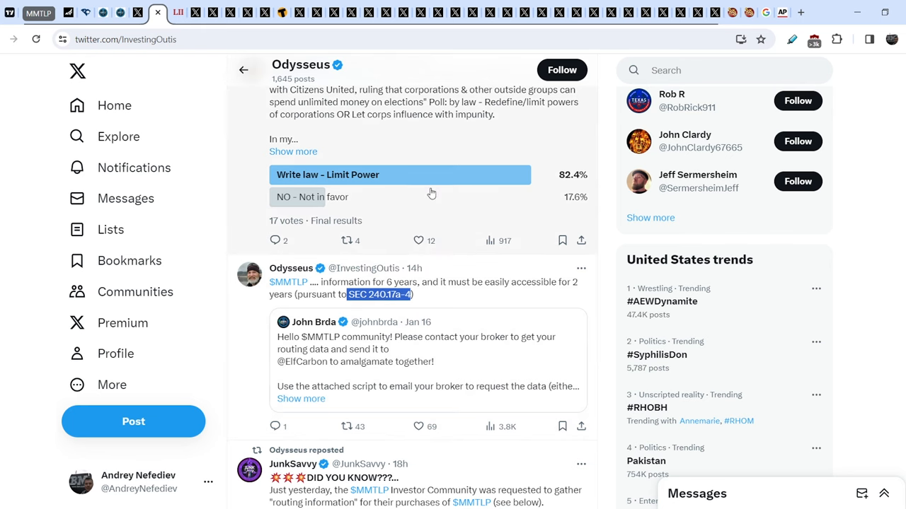
{"action": "mouse_move", "coordinate": [437, 311]}
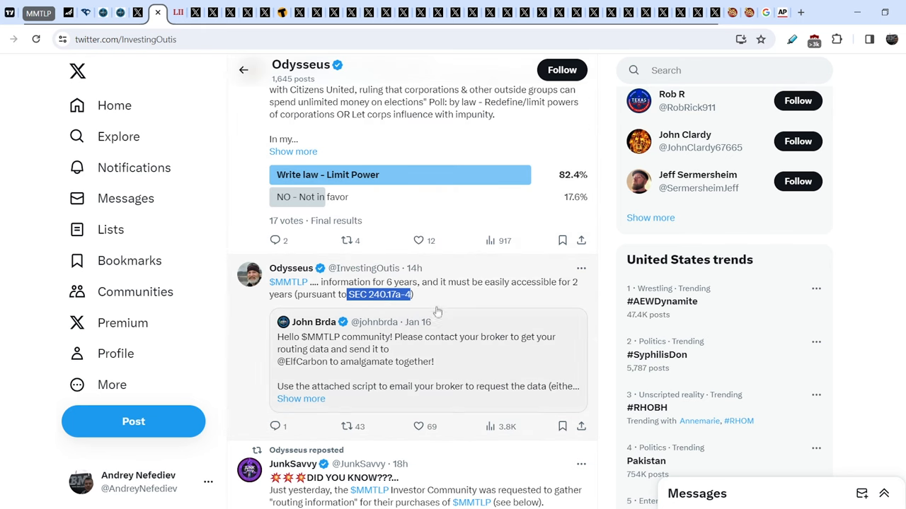
Step: Follow the SEC 240.17a-4 citation in Odysseus's two-year record-access post
{"action": "left_click", "coordinate": [380, 294]}
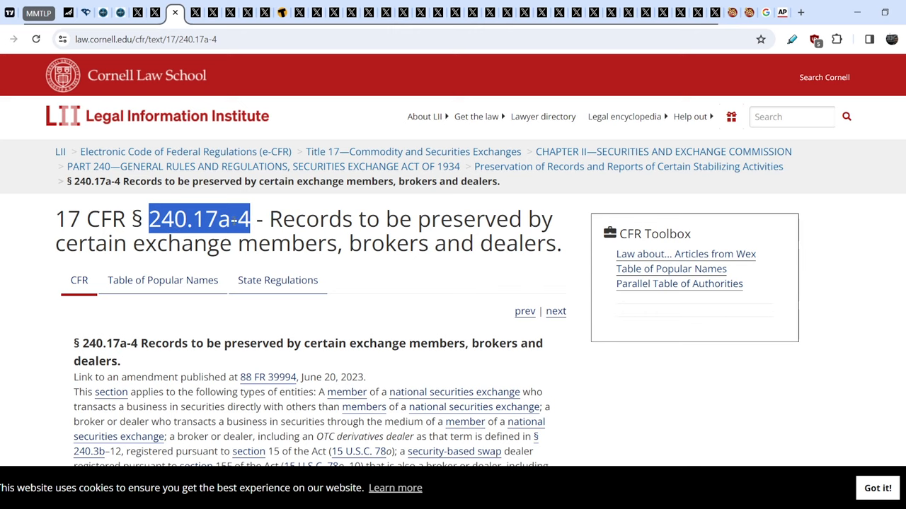
Step: Scroll to § 240.17a-4 paragraph (a) and highlight its six-year, two-years-accessible retention rule
{"action": "scroll", "scroll_direction": "down", "scroll_amount": 3}
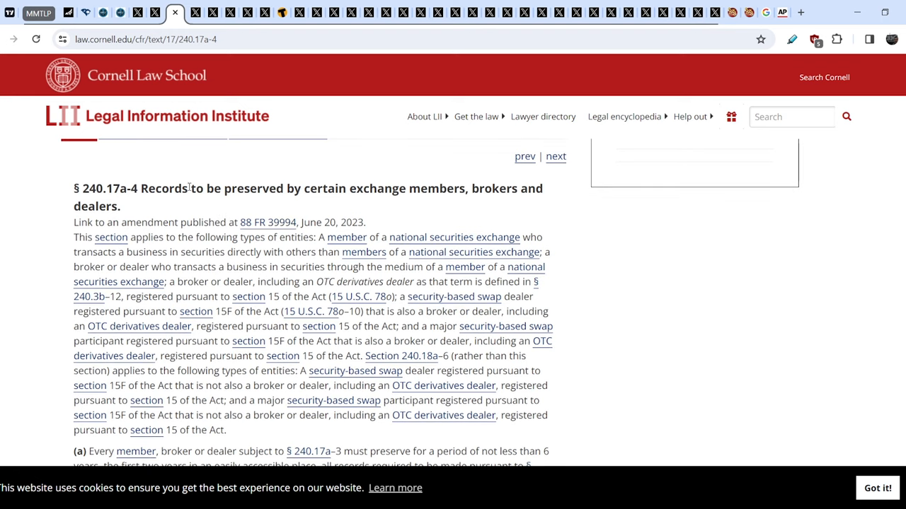
{"action": "mouse_move", "coordinate": [377, 185]}
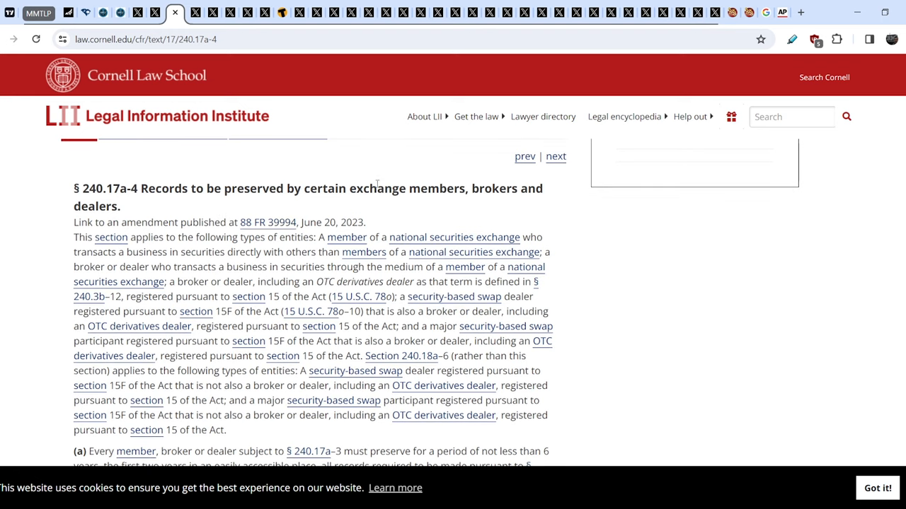
{"action": "scroll", "scroll_direction": "down", "scroll_amount": 3}
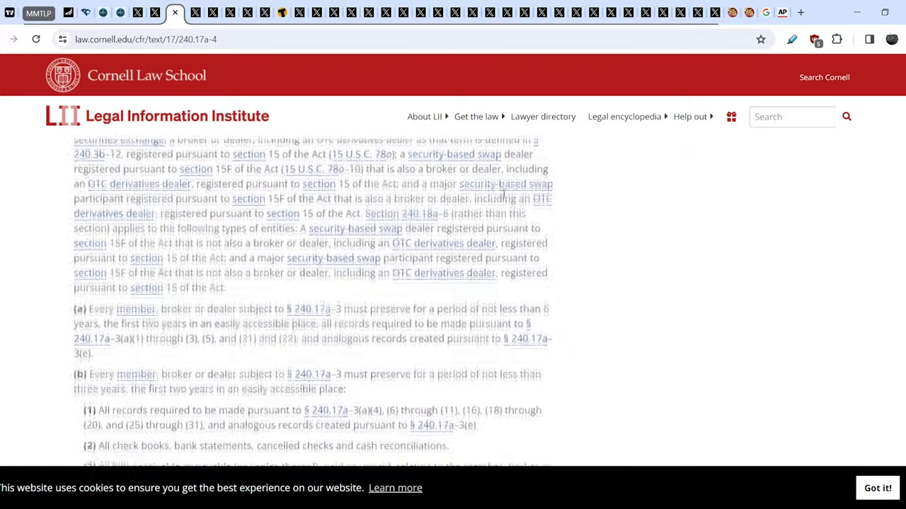
{"action": "left_click_drag", "start_coordinate": [74, 306], "coordinate": [130, 370]}
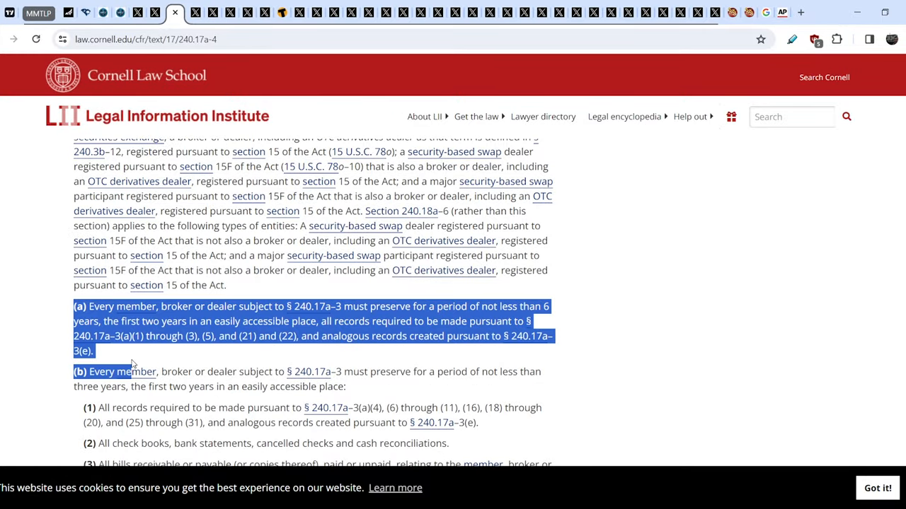
{"action": "left_click", "coordinate": [113, 371]}
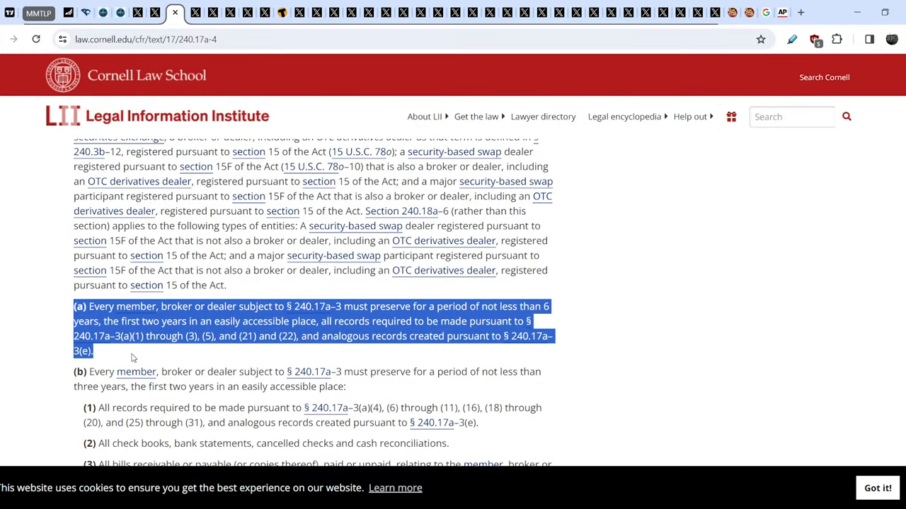
{"action": "mouse_move", "coordinate": [120, 433]}
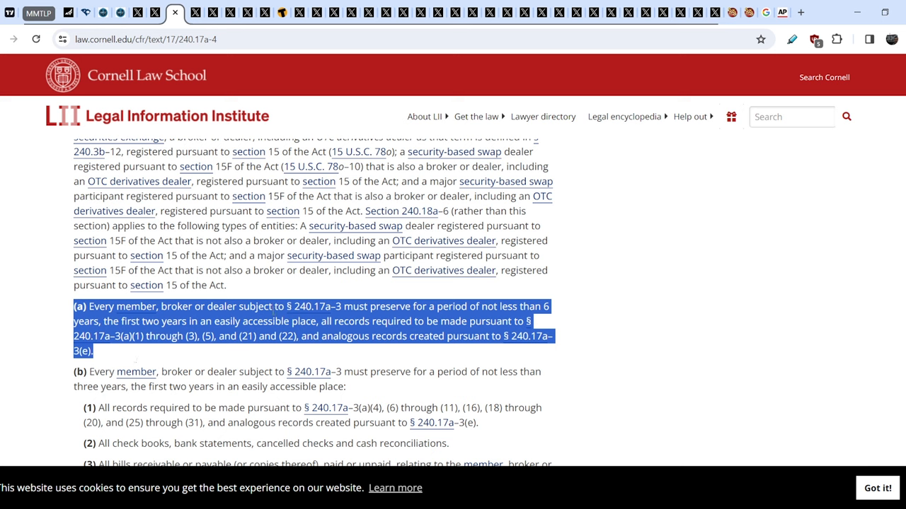
{"action": "mouse_move", "coordinate": [317, 318]}
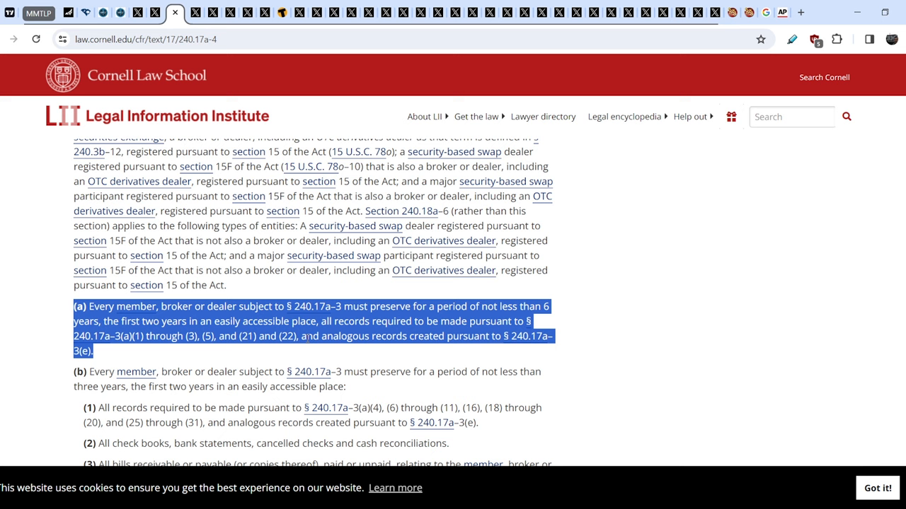
{"action": "mouse_move", "coordinate": [388, 348]}
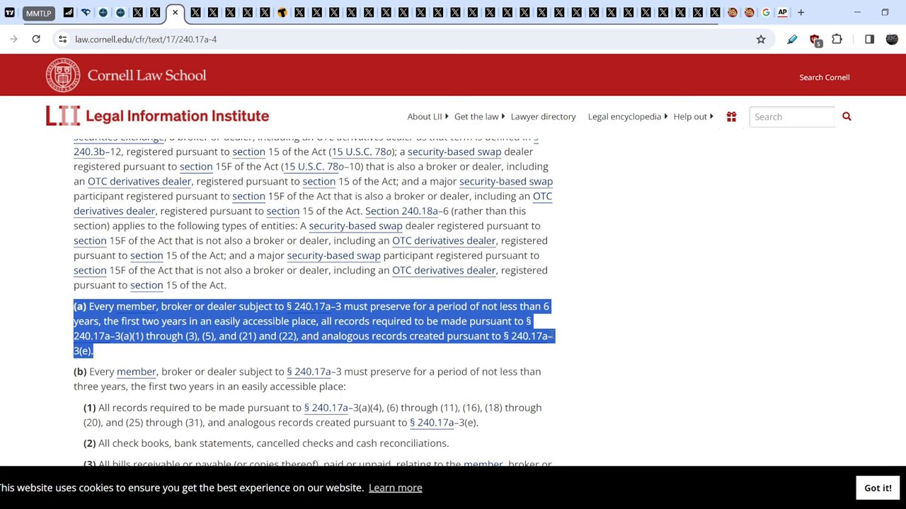
{"action": "mouse_move", "coordinate": [536, 347]}
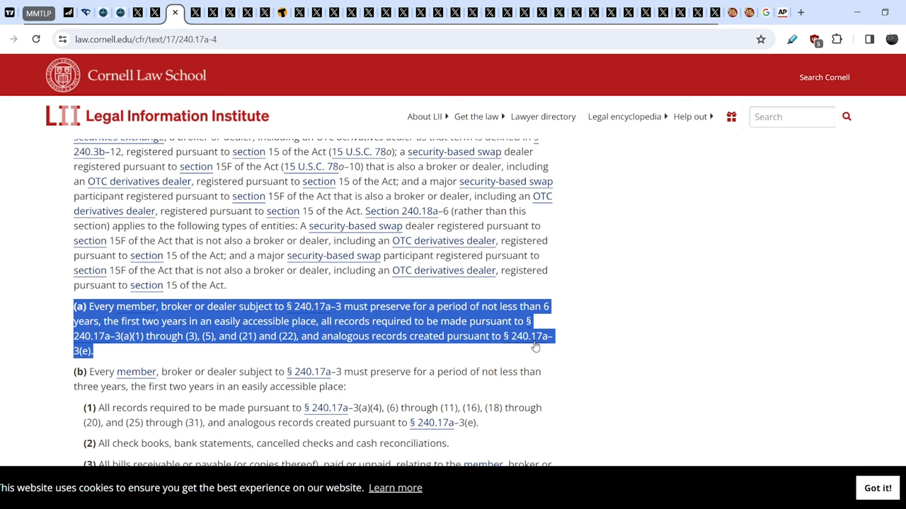
{"action": "mouse_move", "coordinate": [70, 357]}
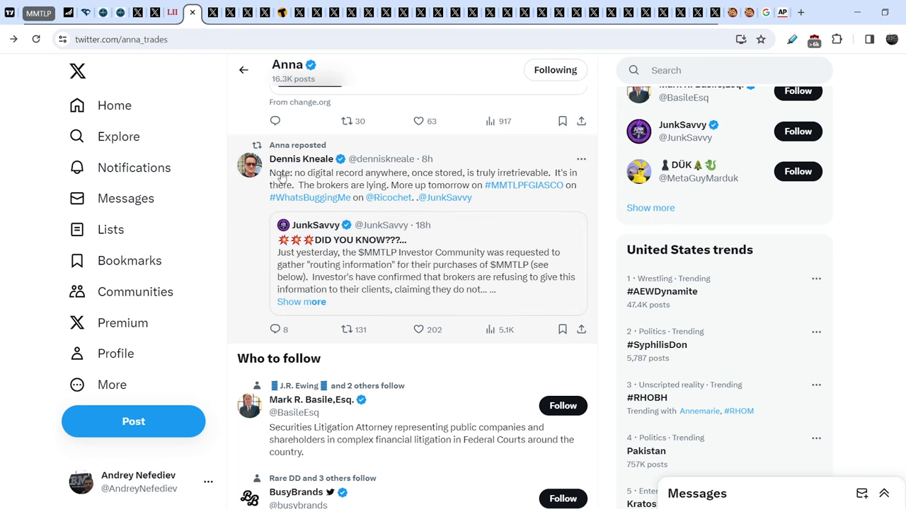
{"action": "mouse_move", "coordinate": [356, 278]}
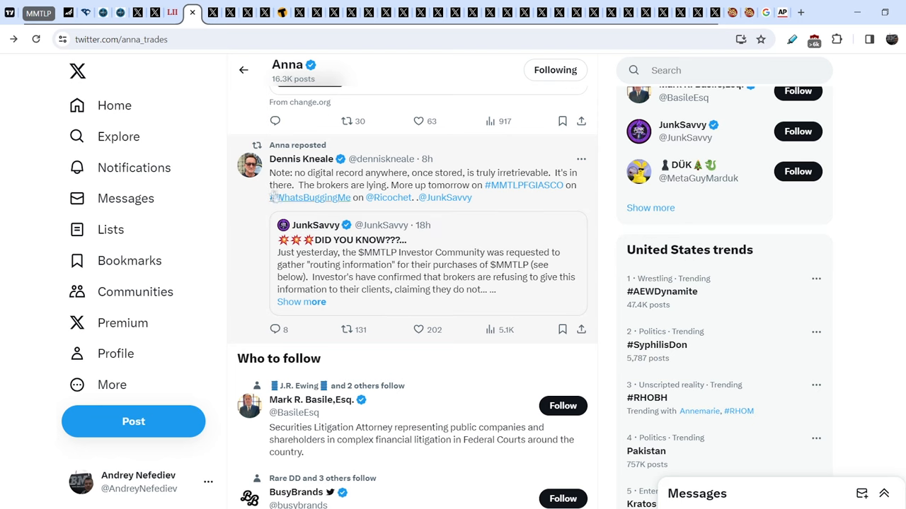
{"action": "mouse_move", "coordinate": [352, 185]}
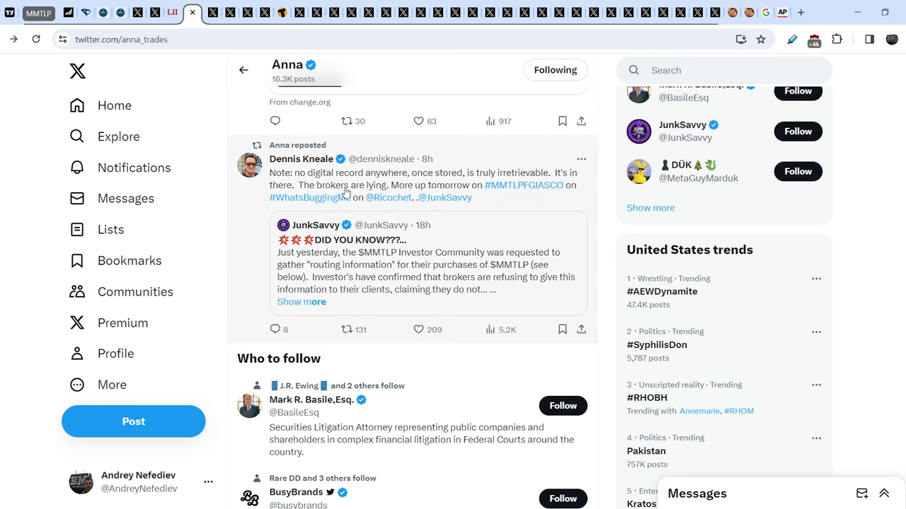
{"action": "mouse_move", "coordinate": [432, 186]}
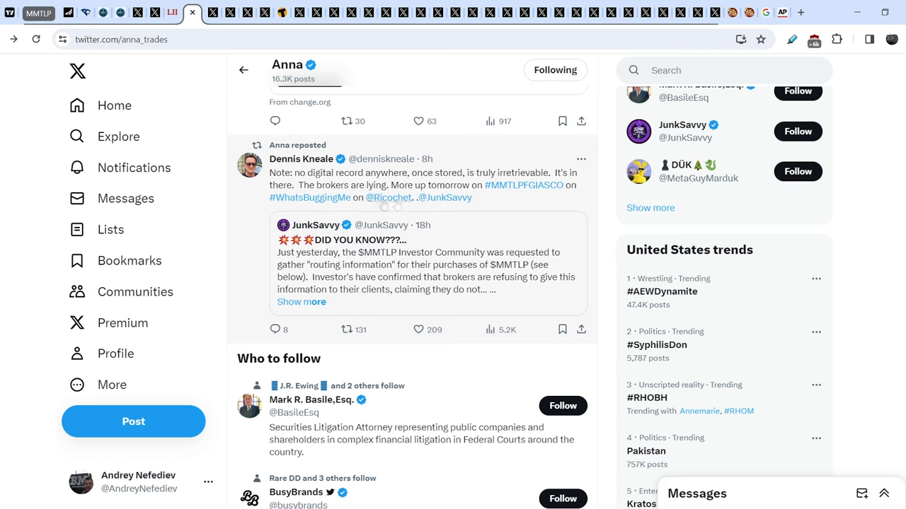
{"action": "mouse_move", "coordinate": [357, 205]}
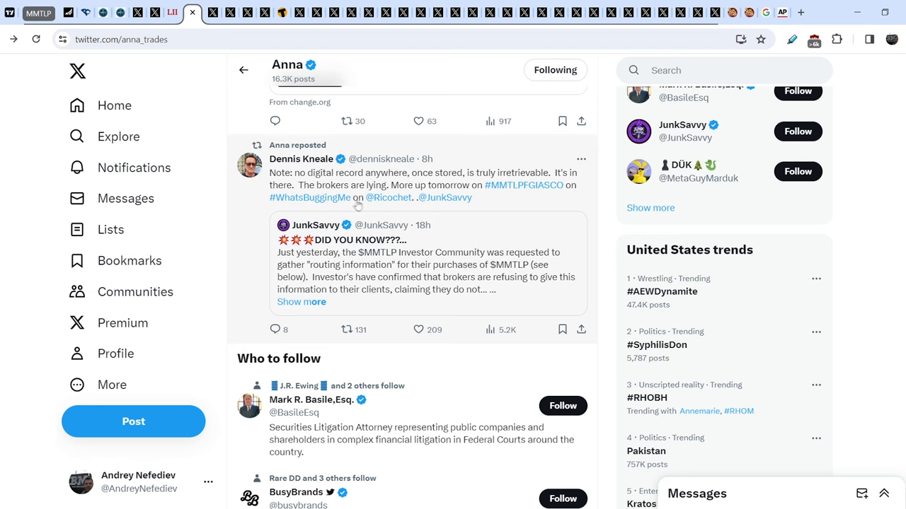
{"action": "mouse_move", "coordinate": [438, 168]}
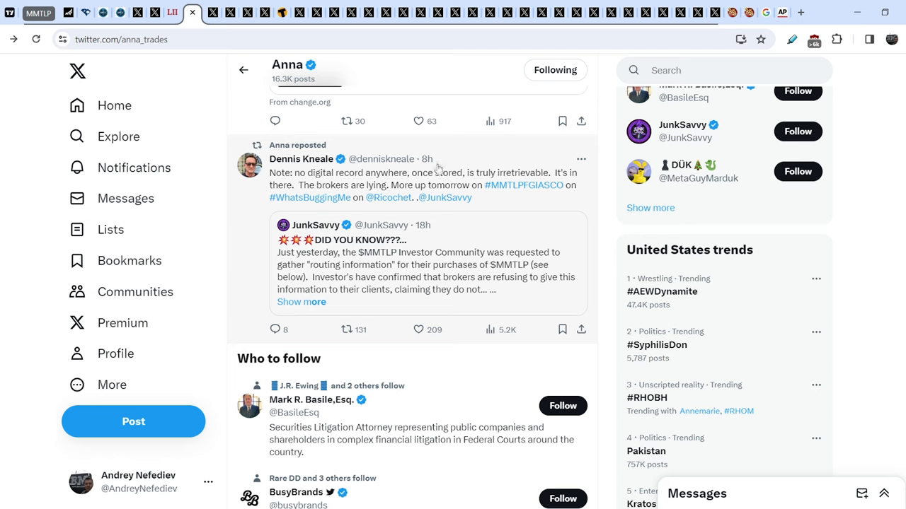
{"action": "mouse_move", "coordinate": [426, 159]}
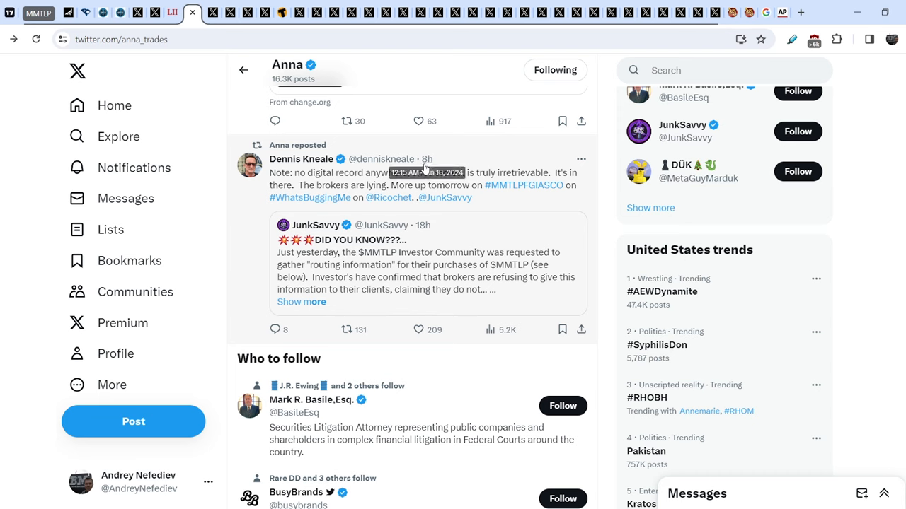
{"action": "mouse_move", "coordinate": [318, 209]}
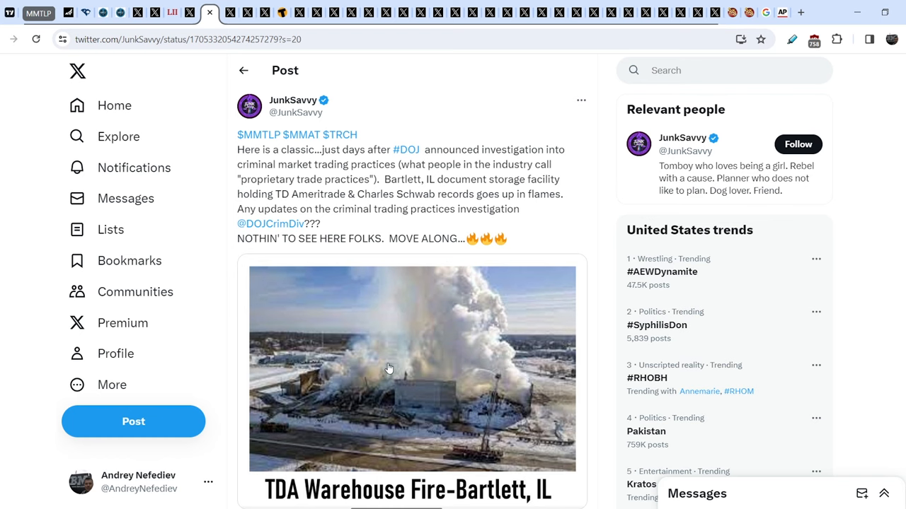
Step: Scroll through JunkSavvy's September 22, 2023 post on the Bartlett, IL TDA warehouse fire
{"action": "scroll", "scroll_direction": "down", "scroll_amount": 3}
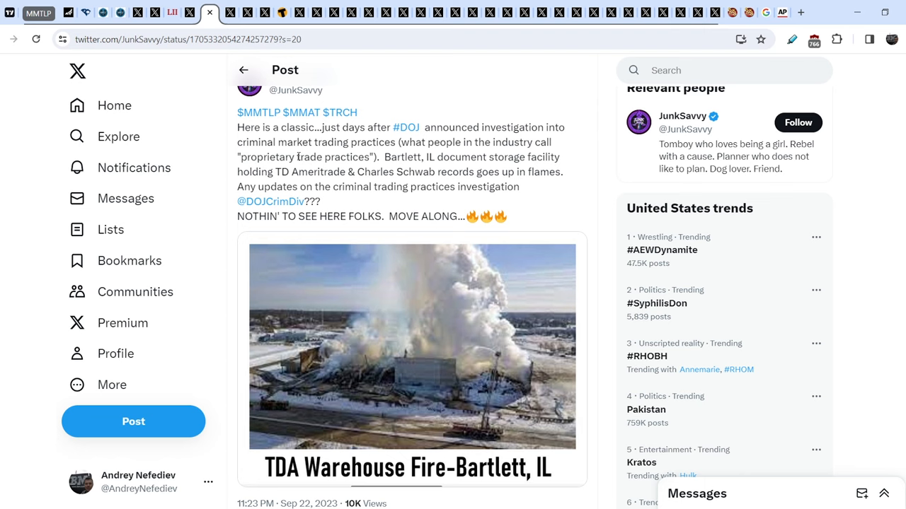
{"action": "scroll", "scroll_direction": "down", "scroll_amount": 3}
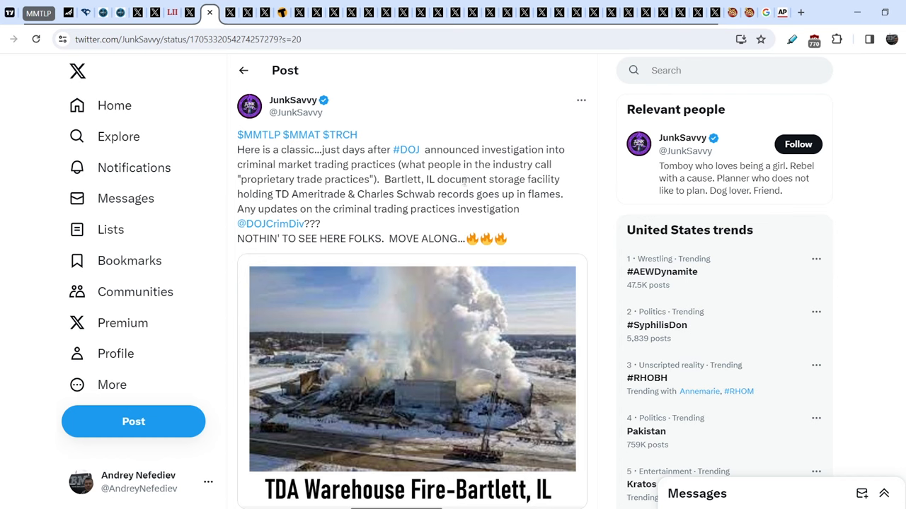
{"action": "mouse_move", "coordinate": [265, 177]}
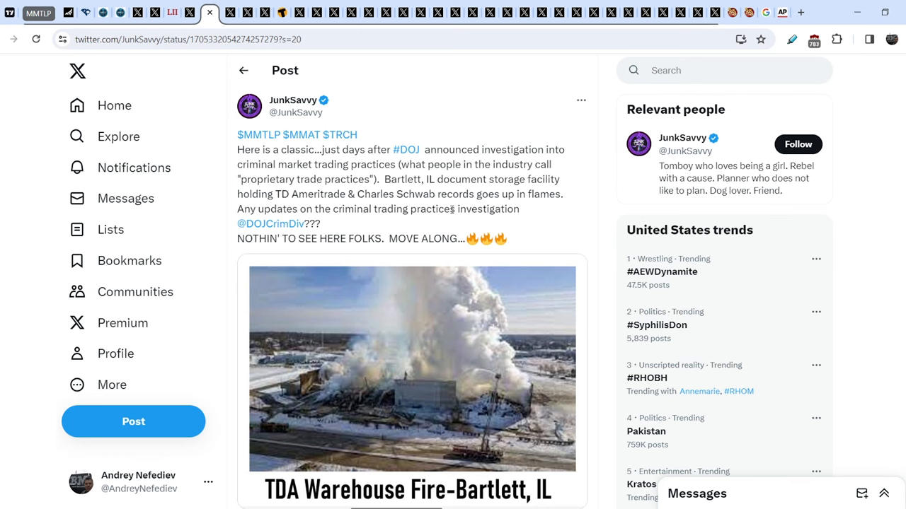
{"action": "mouse_move", "coordinate": [326, 253]}
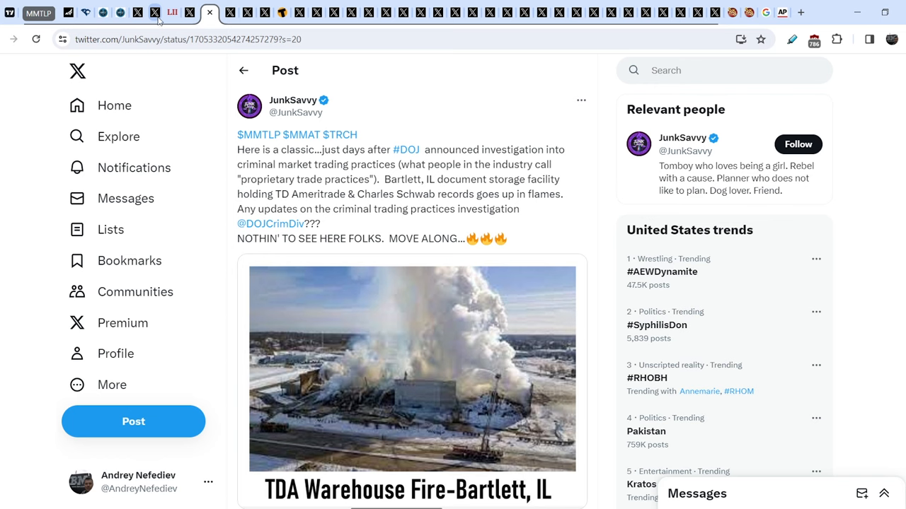
{"action": "mouse_move", "coordinate": [150, 22]}
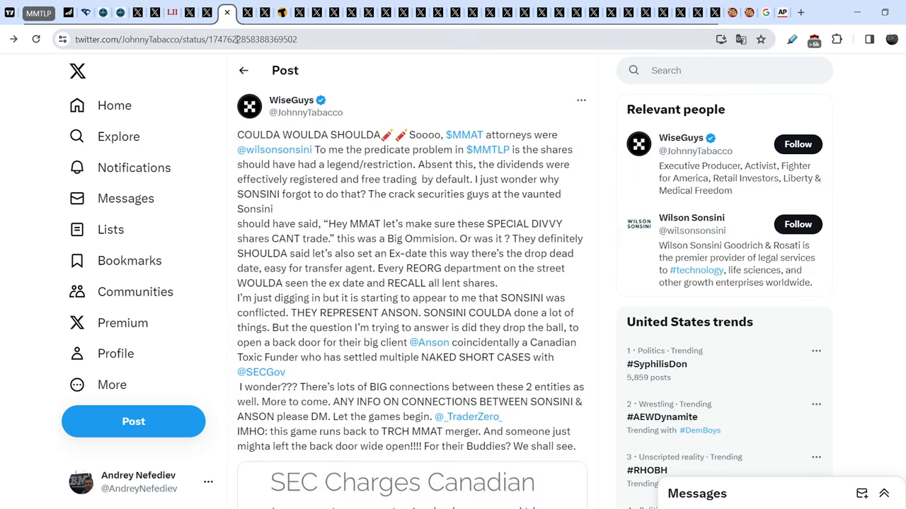
{"action": "mouse_move", "coordinate": [129, 261]}
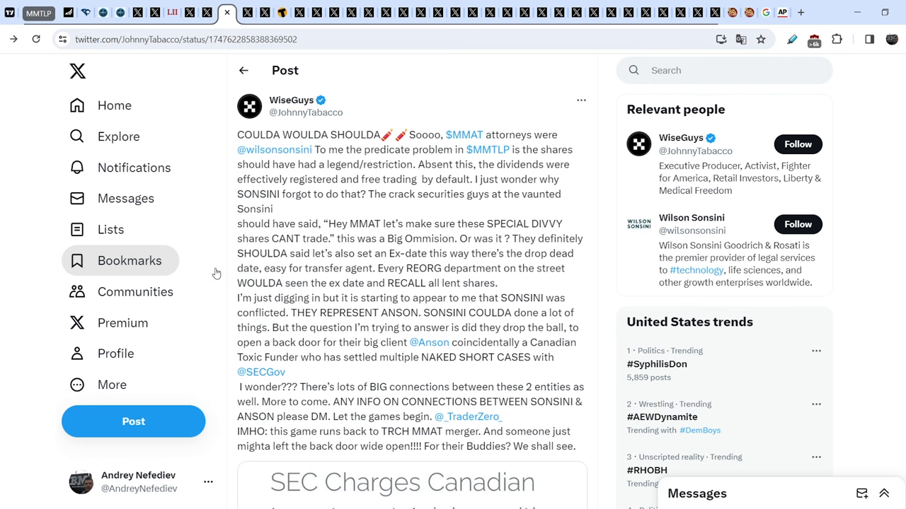
{"action": "mouse_move", "coordinate": [274, 149]}
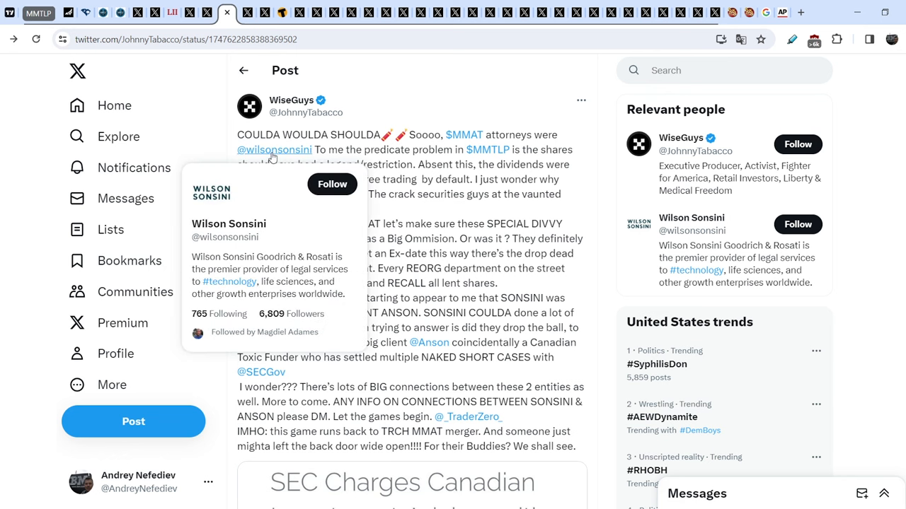
{"action": "mouse_move", "coordinate": [466, 181]}
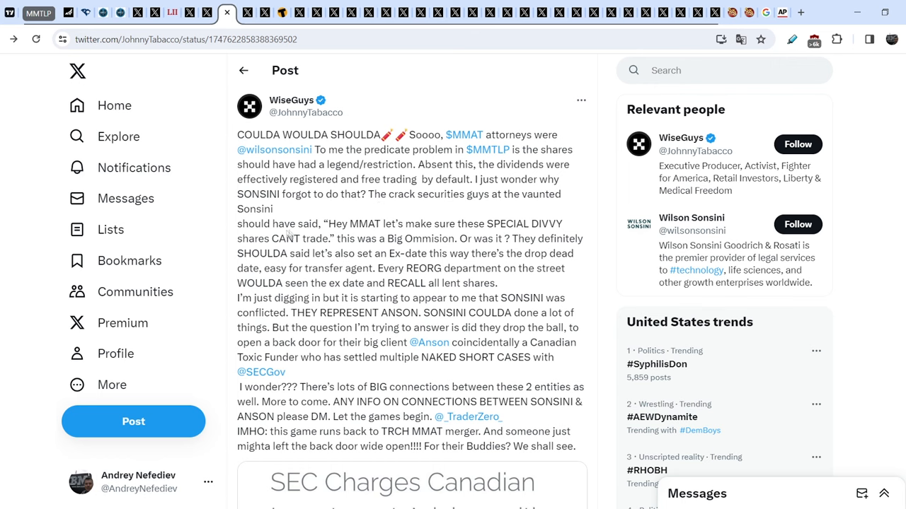
{"action": "mouse_move", "coordinate": [443, 224]}
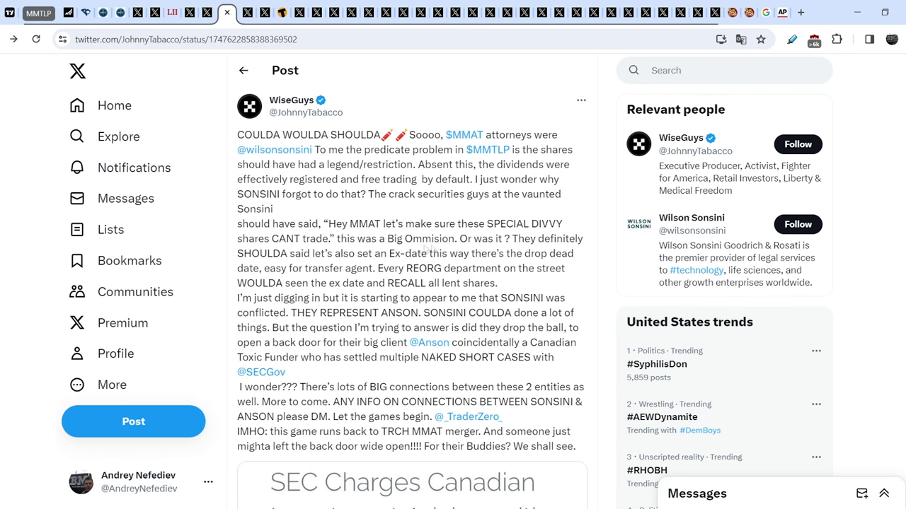
{"action": "mouse_move", "coordinate": [511, 256]}
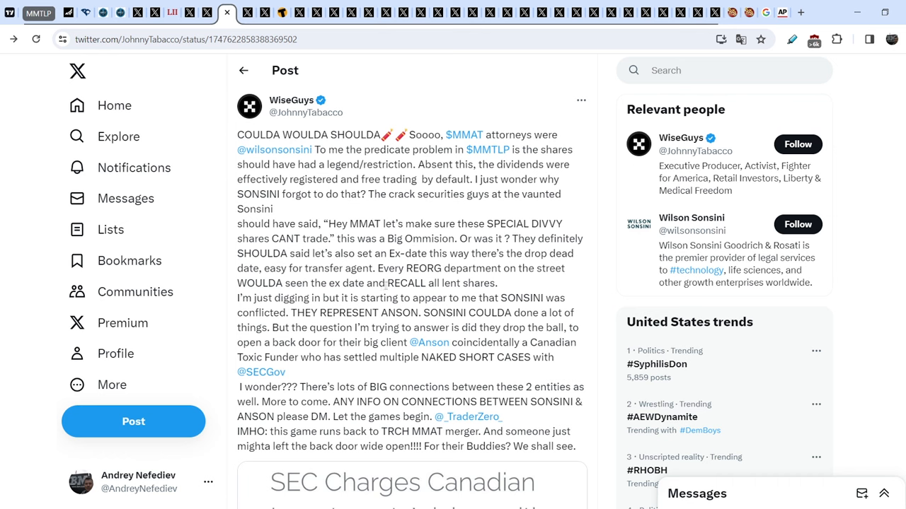
Step: Highlight "RECALL all lent shares." in the WiseGuys post body
{"action": "left_click_drag", "start_coordinate": [380, 283], "coordinate": [499, 283]}
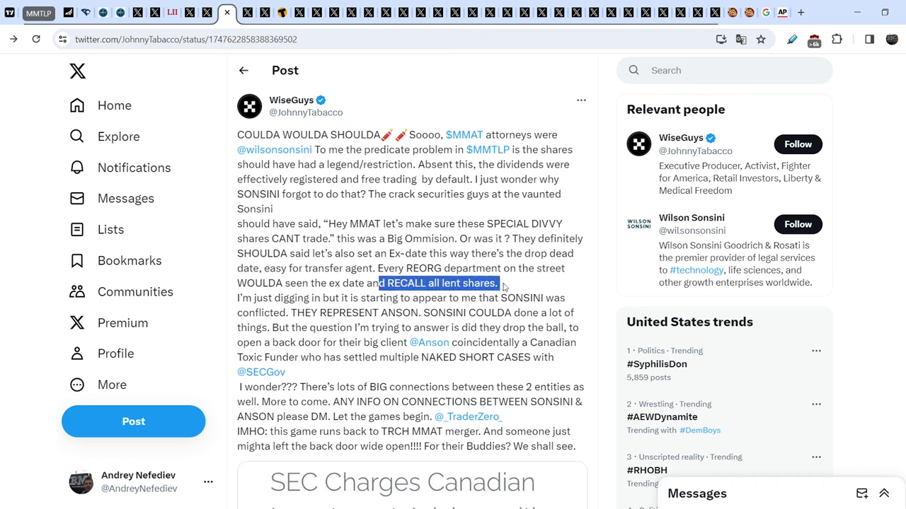
{"action": "mouse_move", "coordinate": [239, 312]}
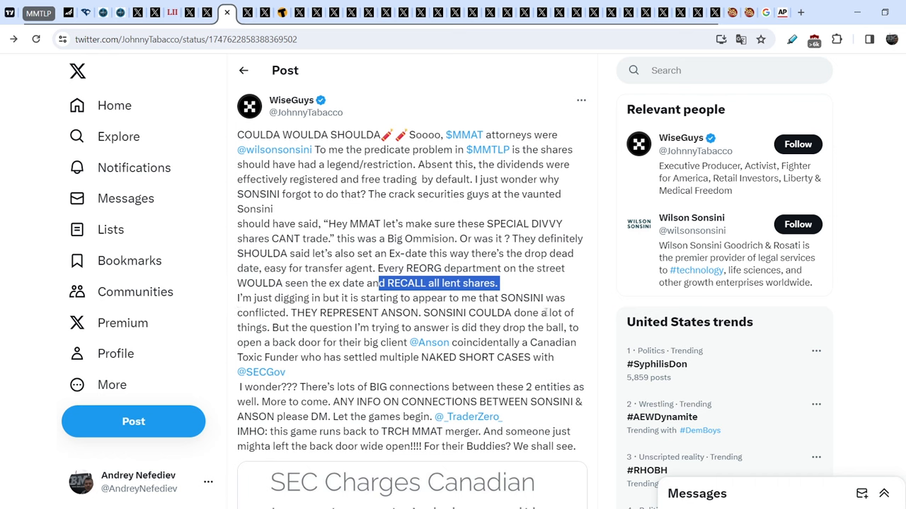
{"action": "mouse_move", "coordinate": [288, 319]}
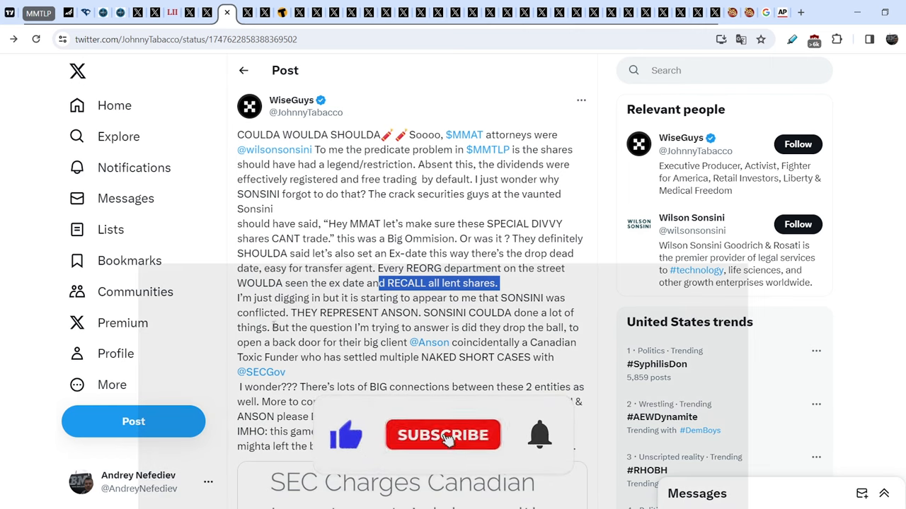
{"action": "left_click", "coordinate": [442, 434]}
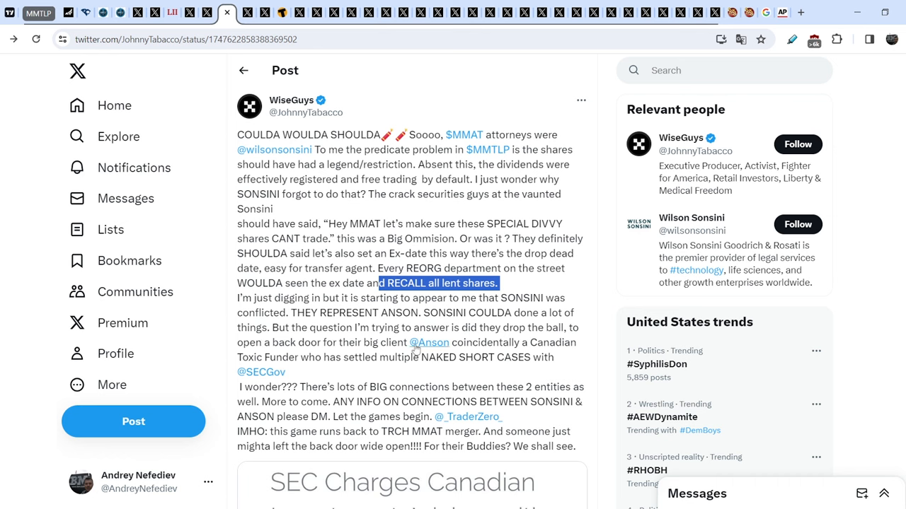
{"action": "mouse_move", "coordinate": [328, 372]}
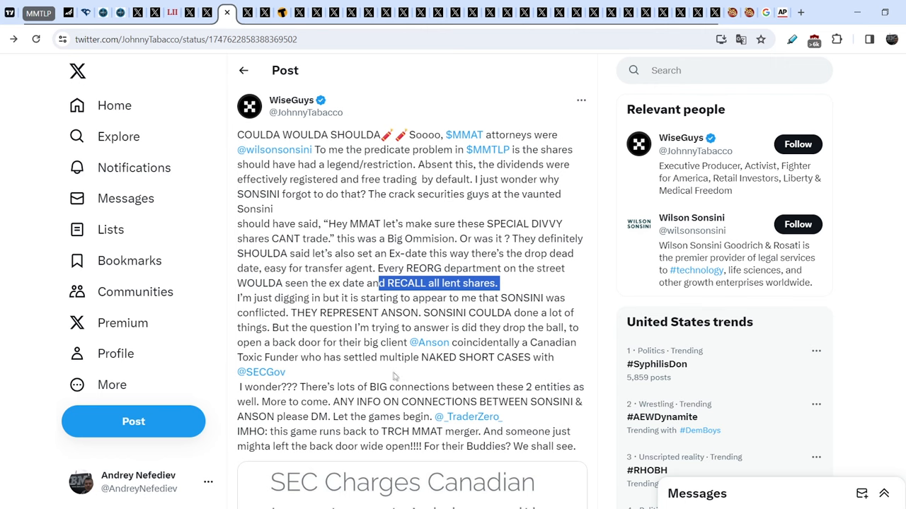
{"action": "mouse_move", "coordinate": [343, 372]}
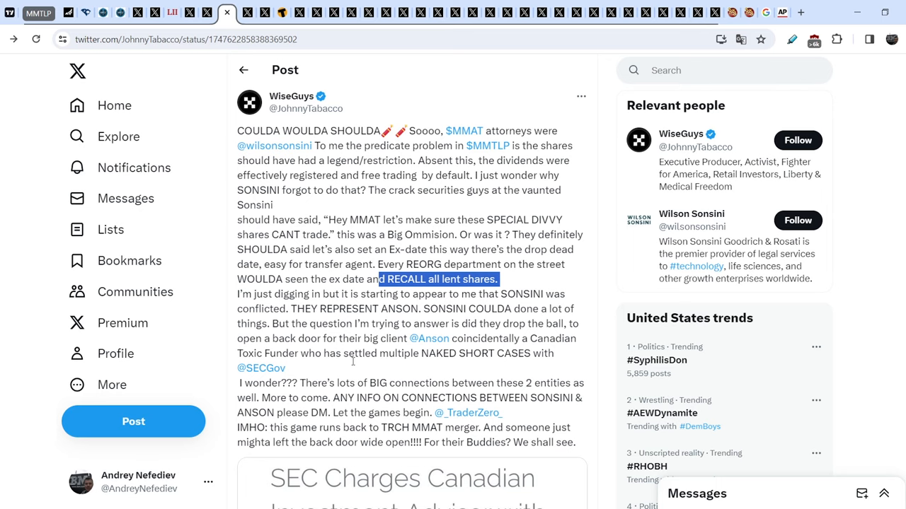
{"action": "scroll", "scroll_direction": "down", "scroll_amount": 3}
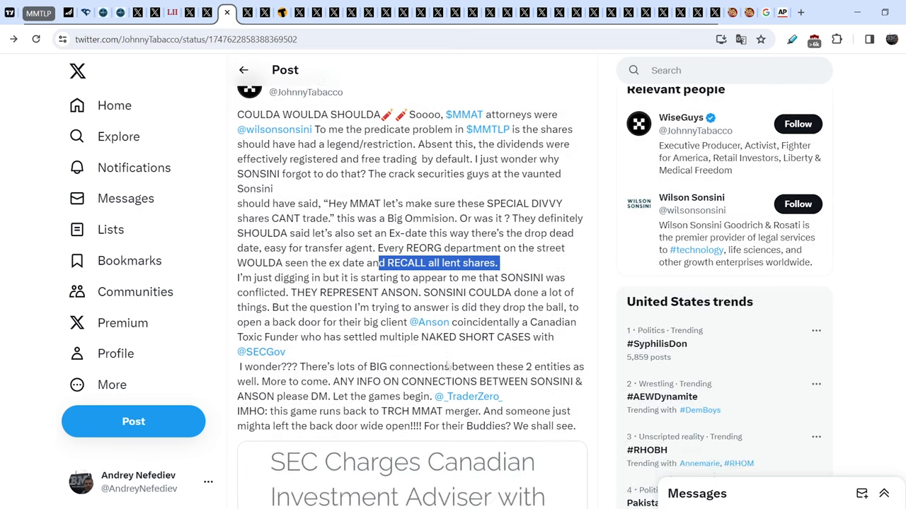
{"action": "scroll", "scroll_direction": "down", "scroll_amount": 3}
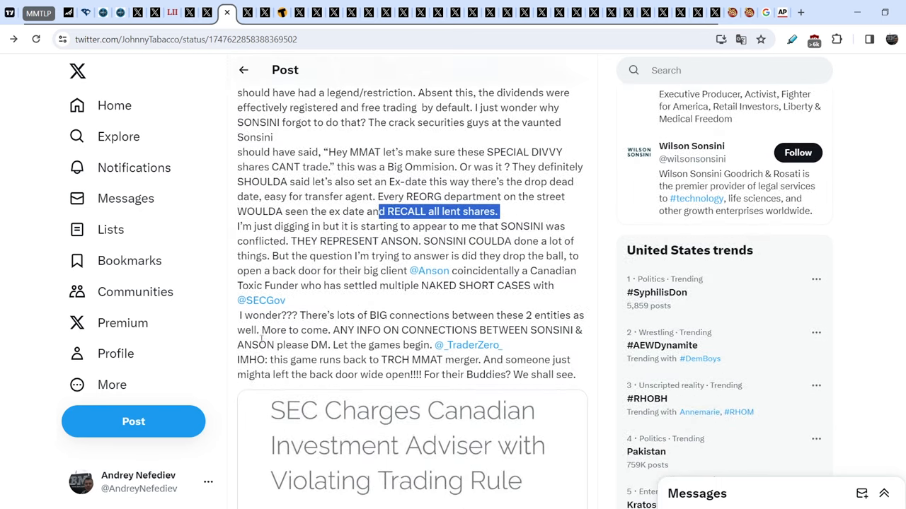
{"action": "mouse_move", "coordinate": [387, 332]}
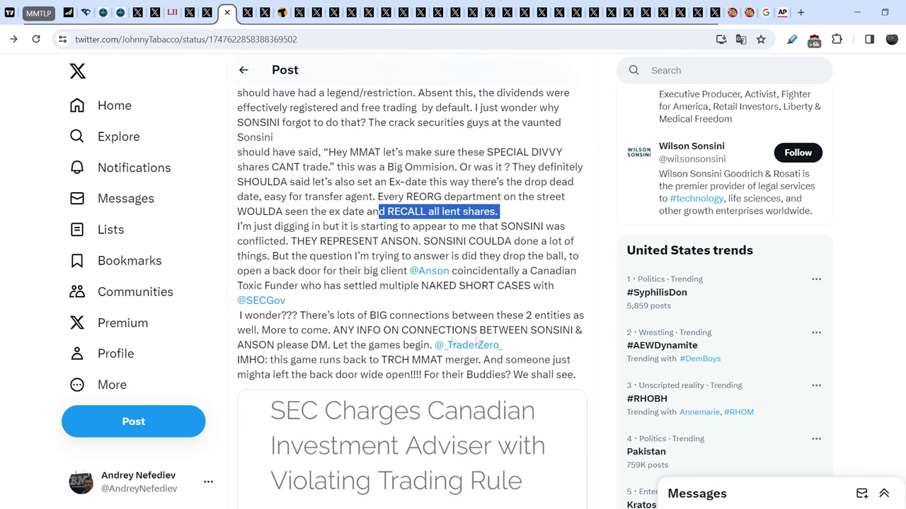
{"action": "mouse_move", "coordinate": [246, 351]}
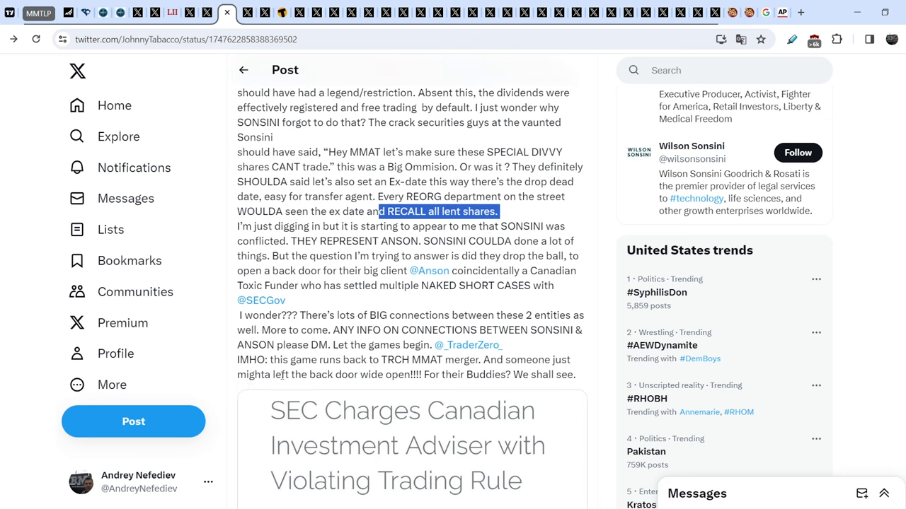
{"action": "mouse_move", "coordinate": [283, 374]}
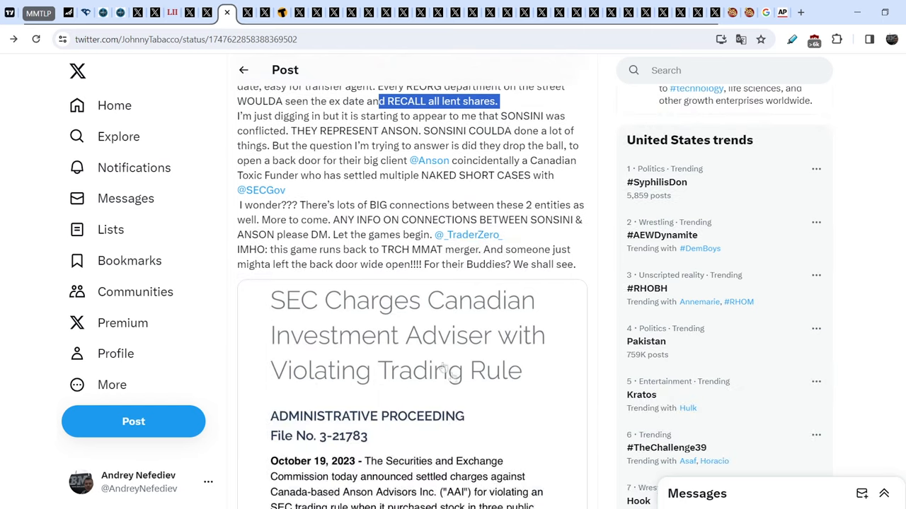
{"action": "scroll", "scroll_direction": "down", "scroll_amount": 3}
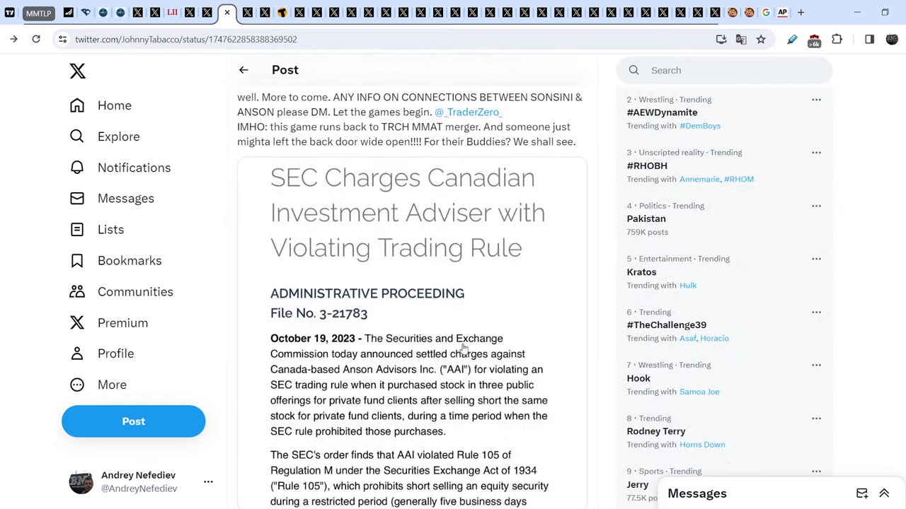
{"action": "mouse_move", "coordinate": [283, 344]}
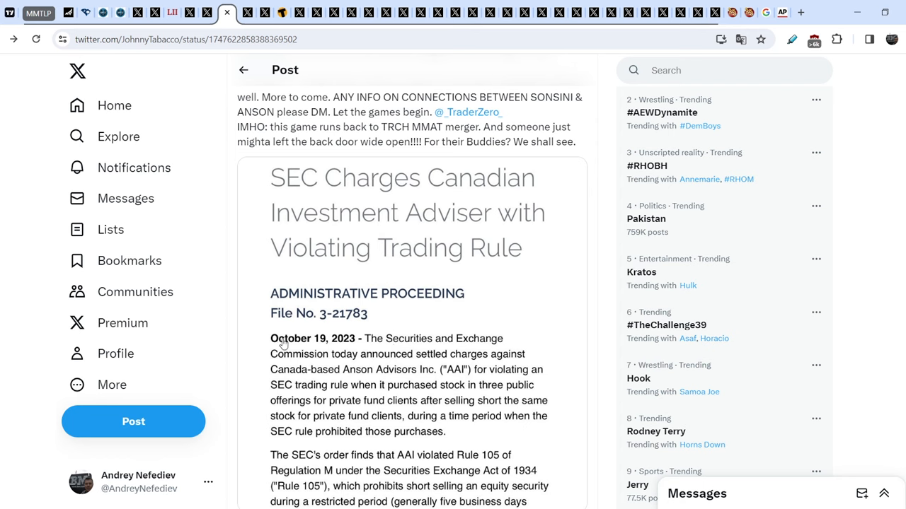
{"action": "mouse_move", "coordinate": [273, 187]}
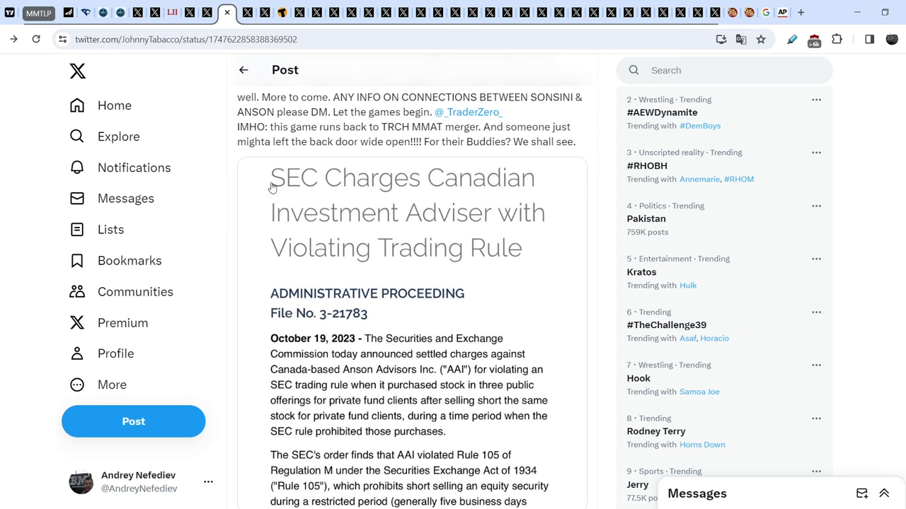
{"action": "mouse_move", "coordinate": [298, 234]}
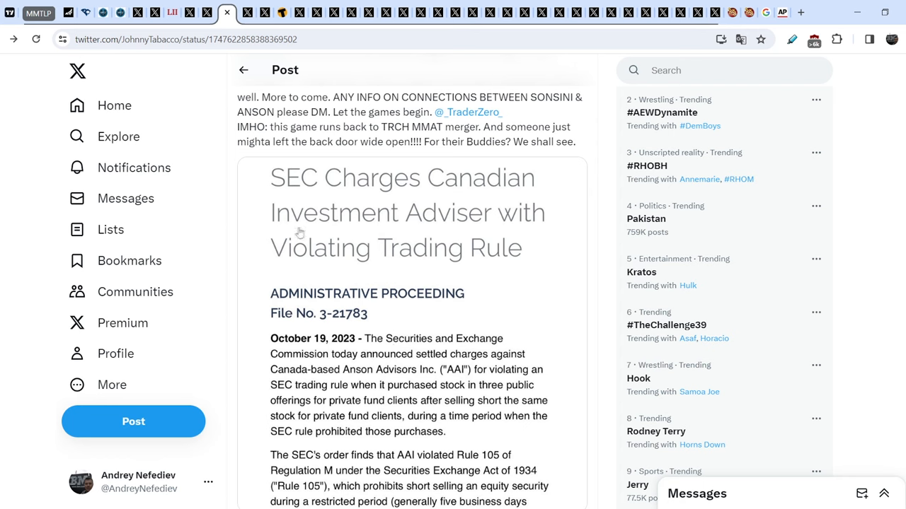
{"action": "mouse_move", "coordinate": [500, 267]}
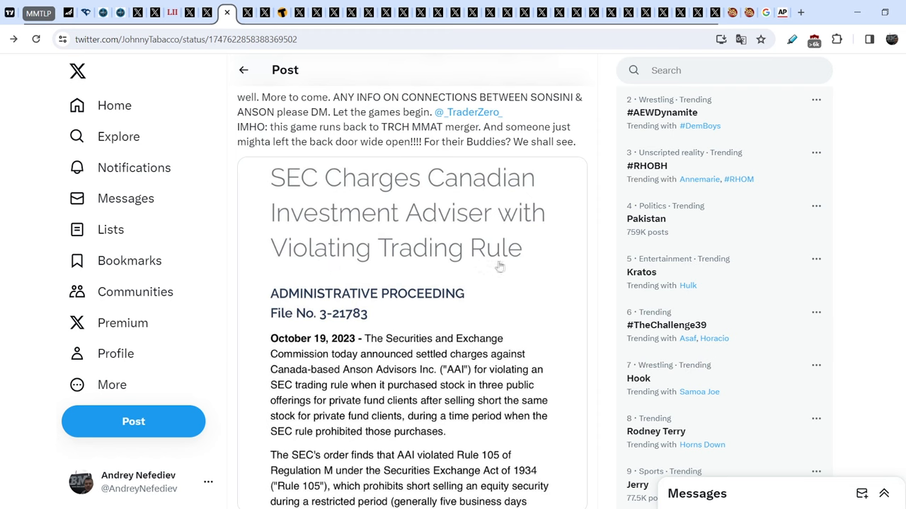
{"action": "scroll", "scroll_direction": "down", "scroll_amount": 3}
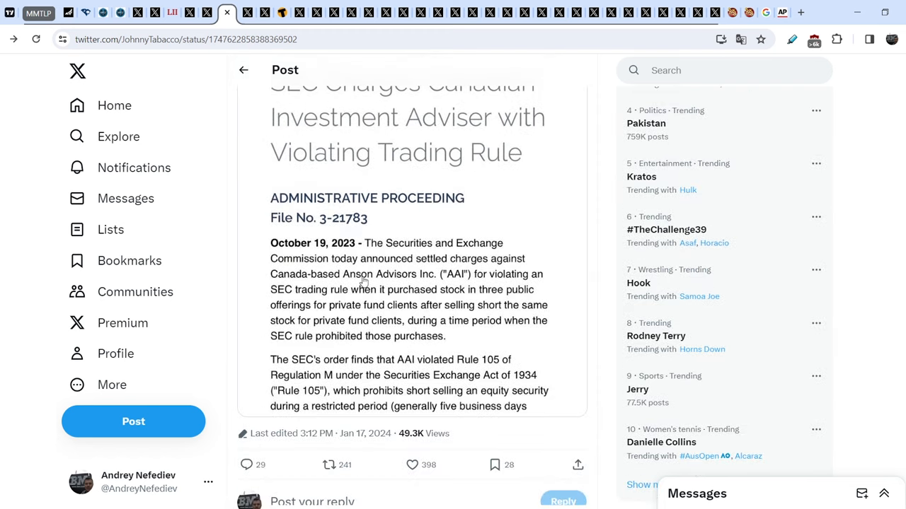
{"action": "mouse_move", "coordinate": [354, 281]}
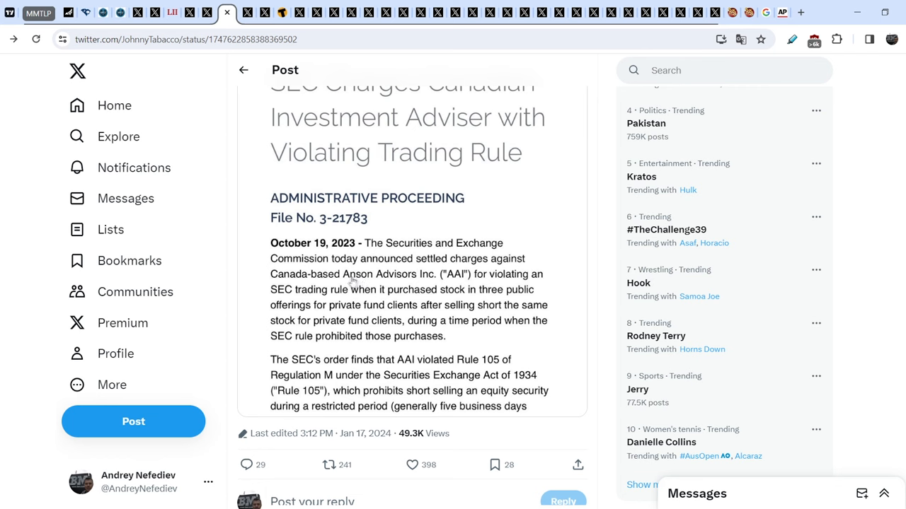
{"action": "mouse_move", "coordinate": [387, 285]}
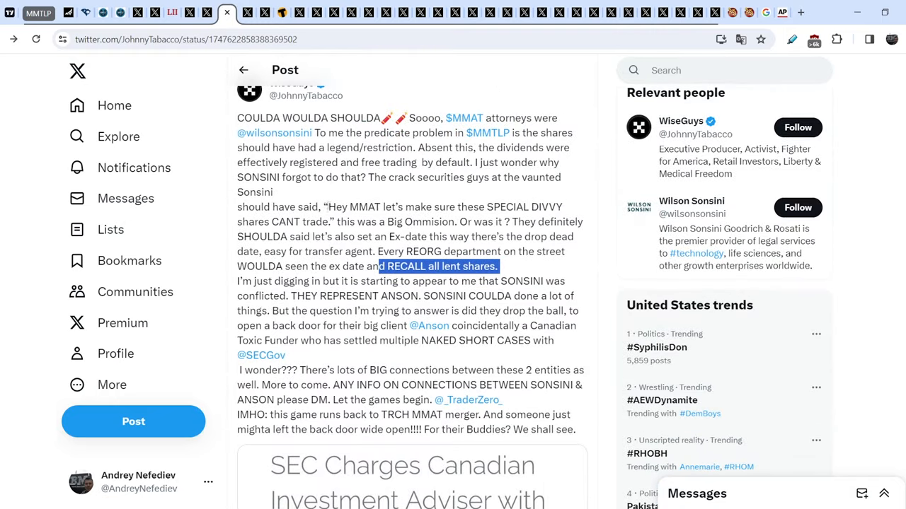
{"action": "mouse_move", "coordinate": [333, 203]}
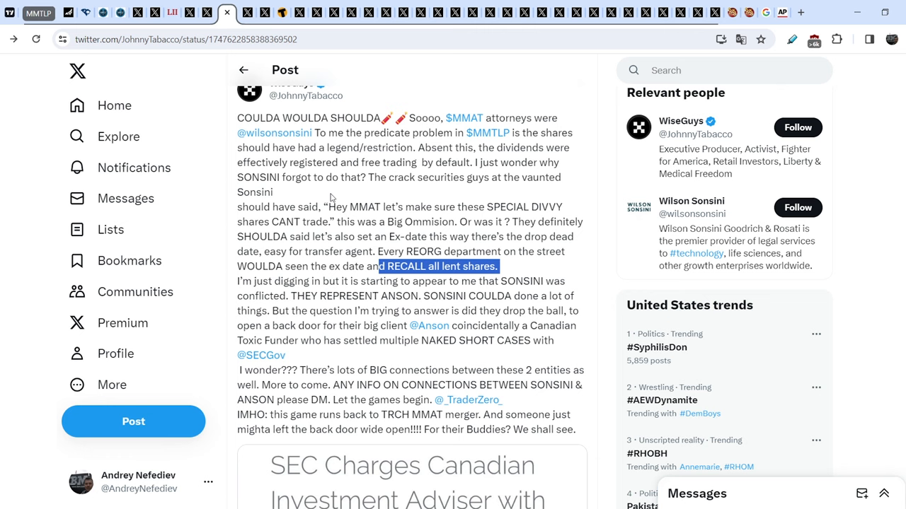
{"action": "mouse_move", "coordinate": [603, 400]}
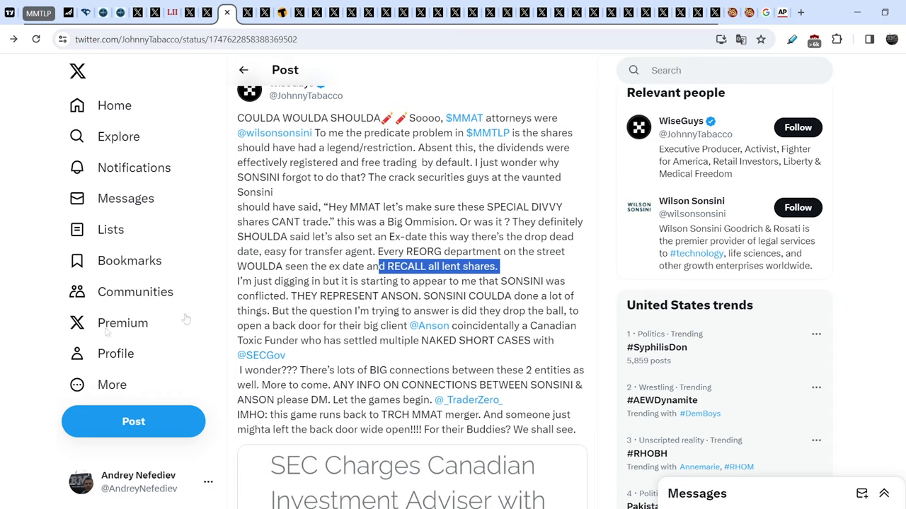
Step: Scroll past the image and reply box to the law firm/MMAT follow-up and IRONAPE_MMTLP reply
{"action": "scroll", "scroll_direction": "down", "scroll_amount": 3}
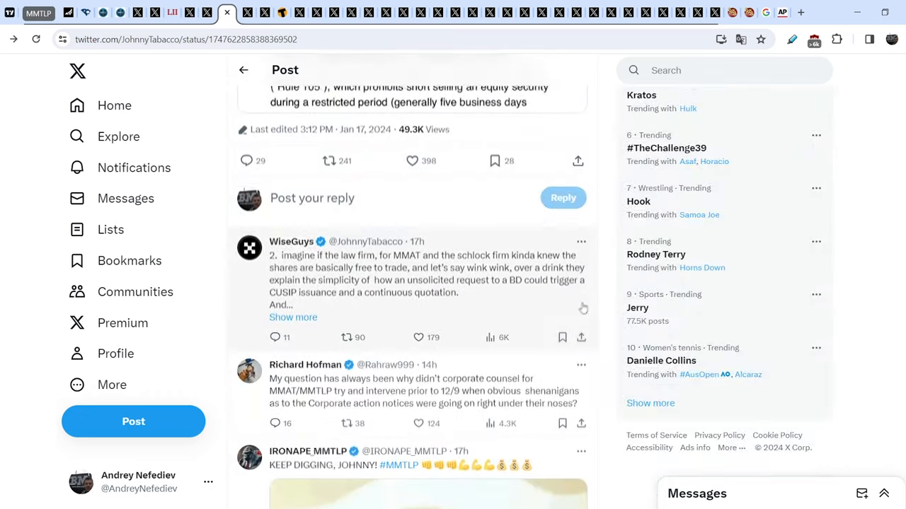
{"action": "scroll", "scroll_direction": "down", "scroll_amount": 3}
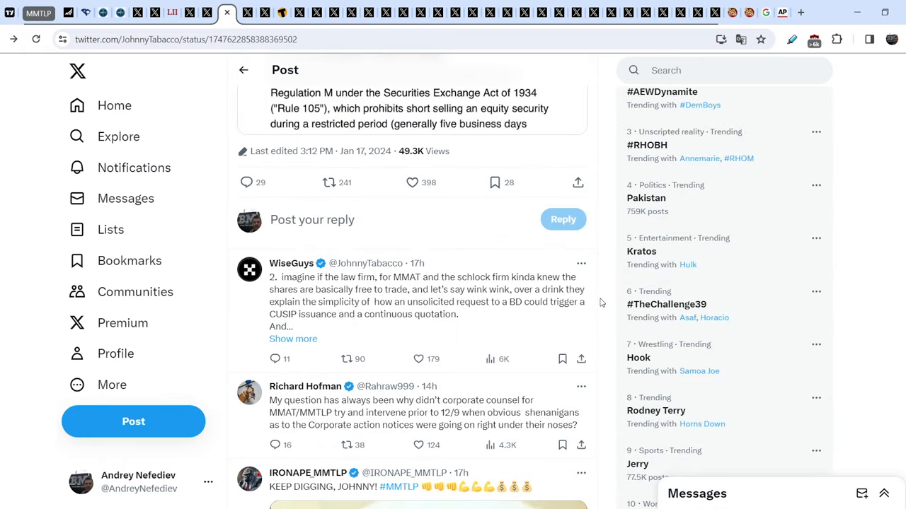
{"action": "mouse_move", "coordinate": [601, 306]}
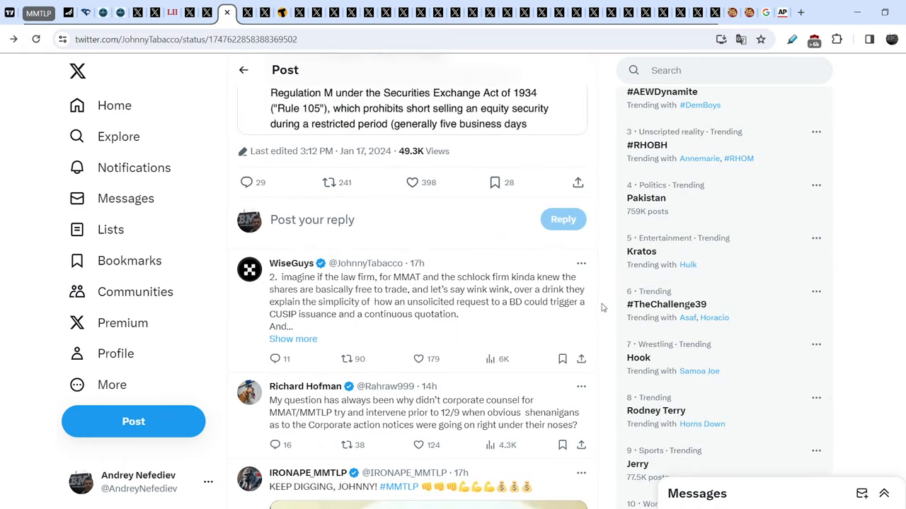
{"action": "mouse_move", "coordinate": [317, 421]}
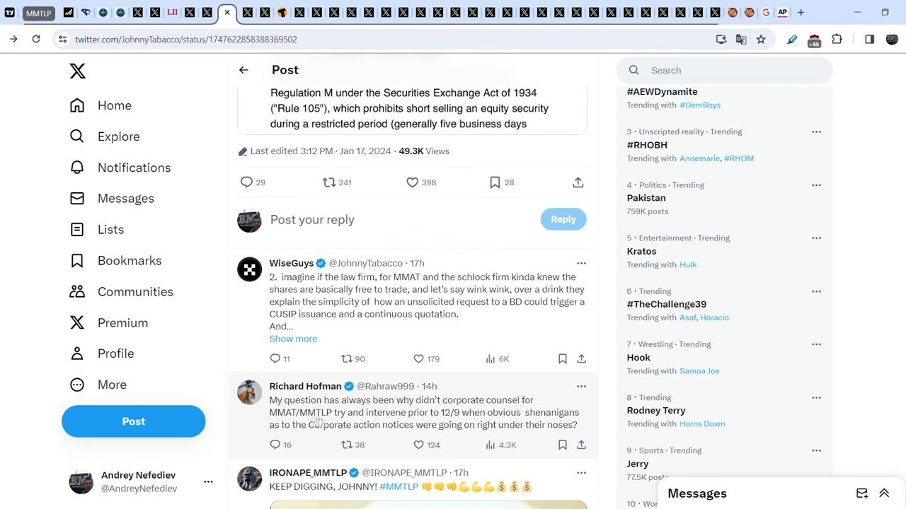
{"action": "mouse_move", "coordinate": [358, 408]}
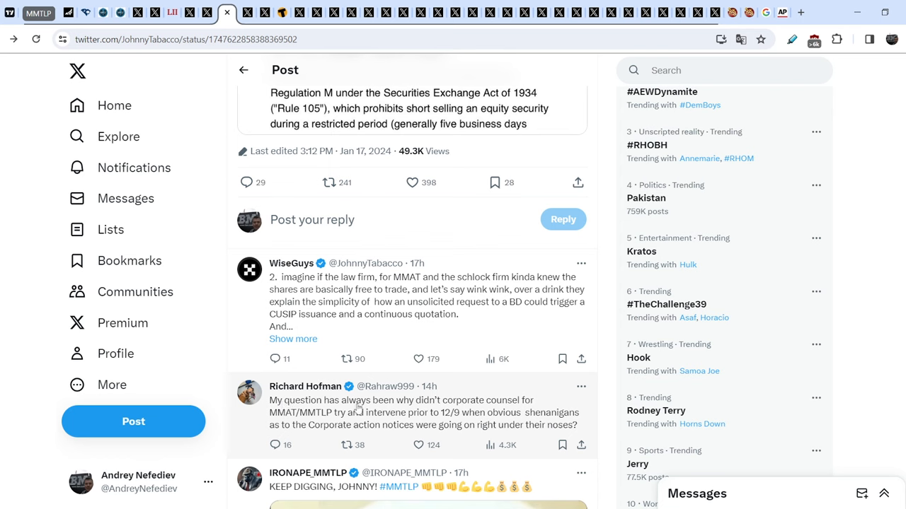
{"action": "mouse_move", "coordinate": [399, 418]}
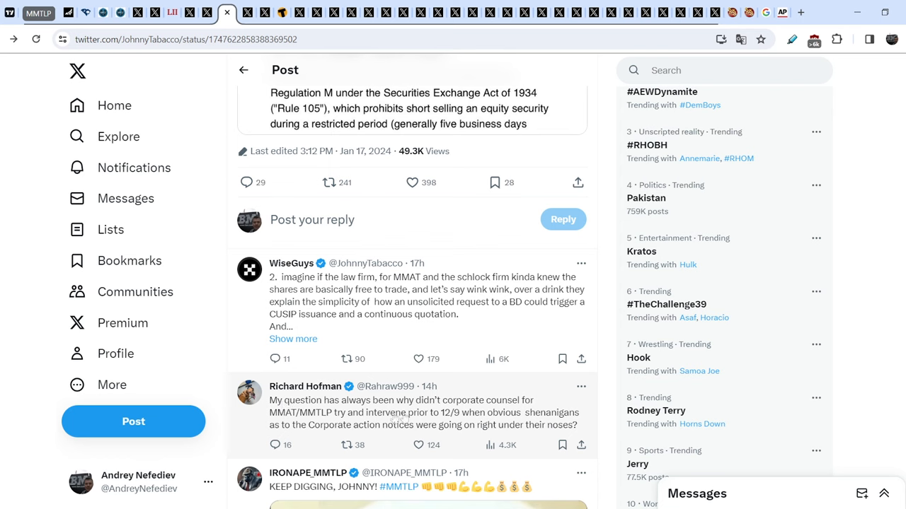
{"action": "mouse_move", "coordinate": [337, 421]}
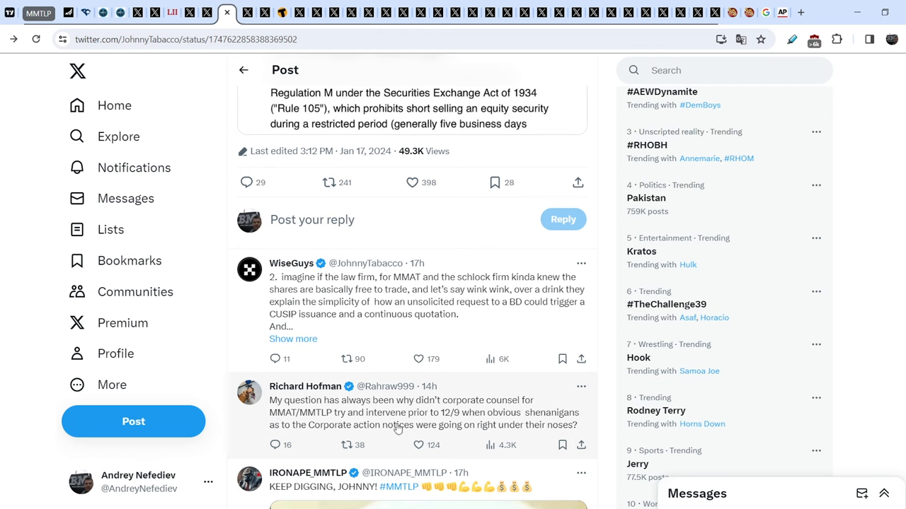
{"action": "mouse_move", "coordinate": [501, 417]}
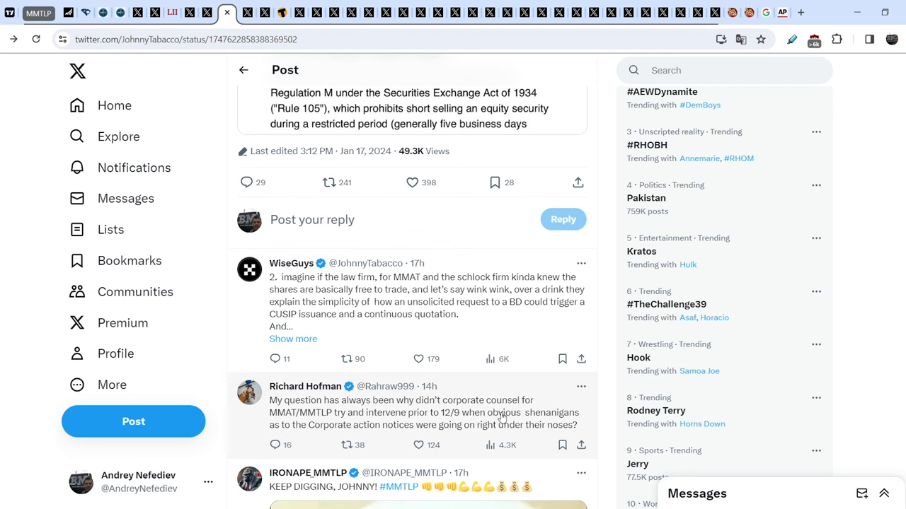
{"action": "mouse_move", "coordinate": [372, 435]}
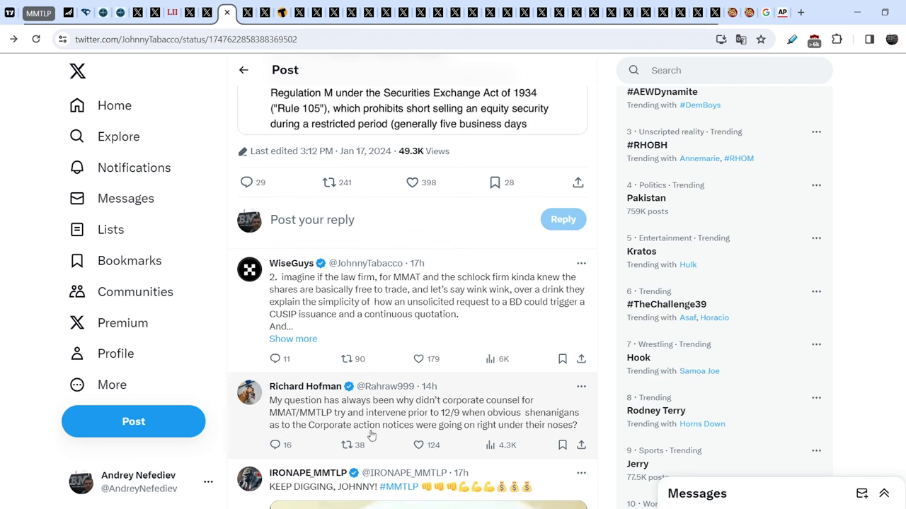
{"action": "mouse_move", "coordinate": [458, 434]}
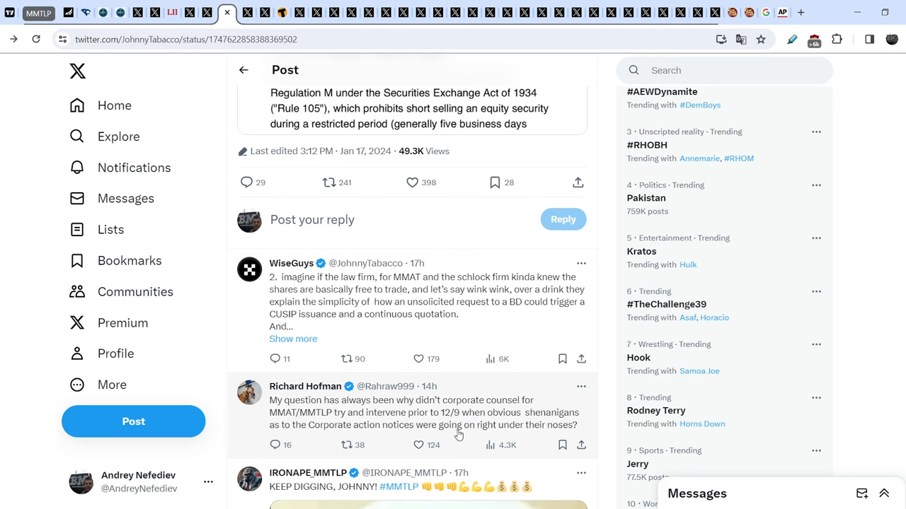
{"action": "mouse_move", "coordinate": [477, 434]}
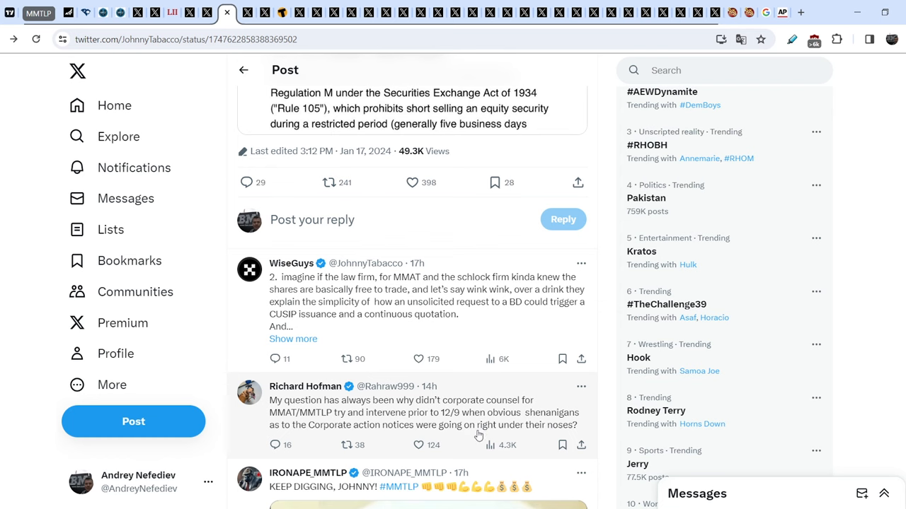
{"action": "mouse_move", "coordinate": [477, 436]}
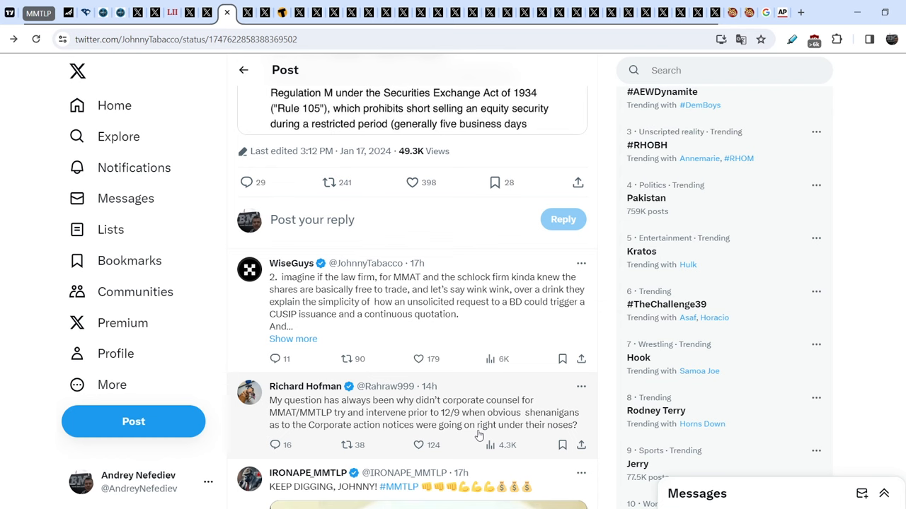
{"action": "mouse_move", "coordinate": [479, 435]}
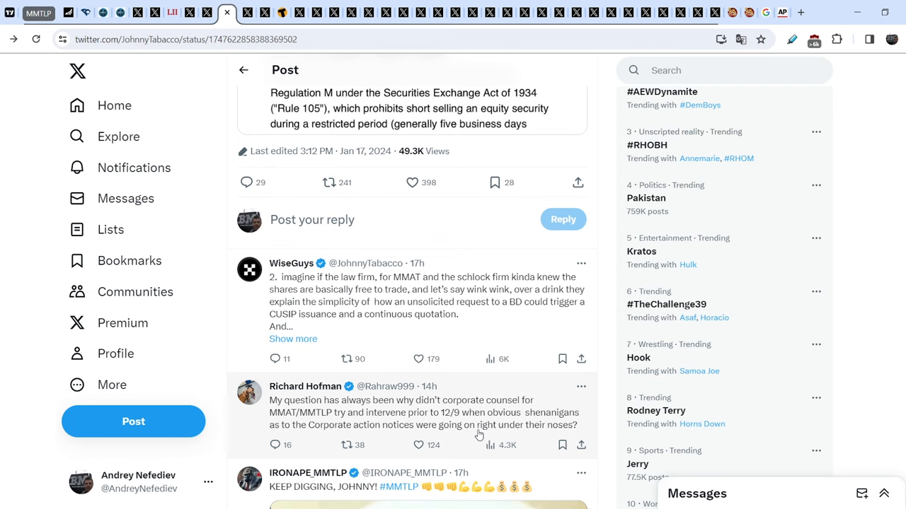